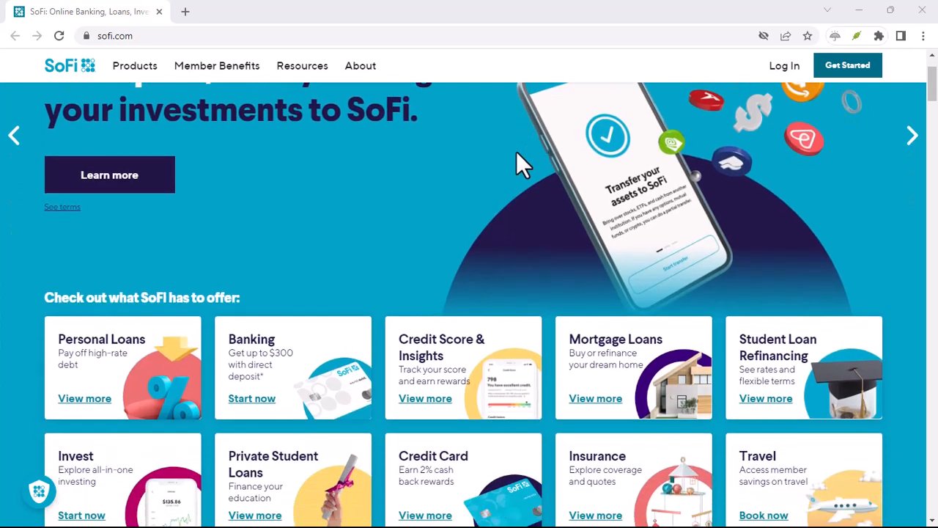
scroll(down, 3)
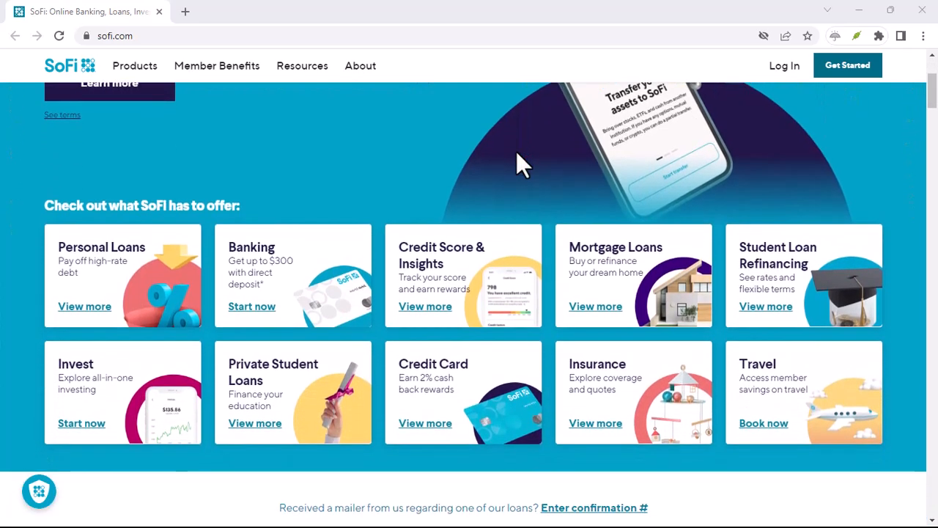
scroll(down, 3)
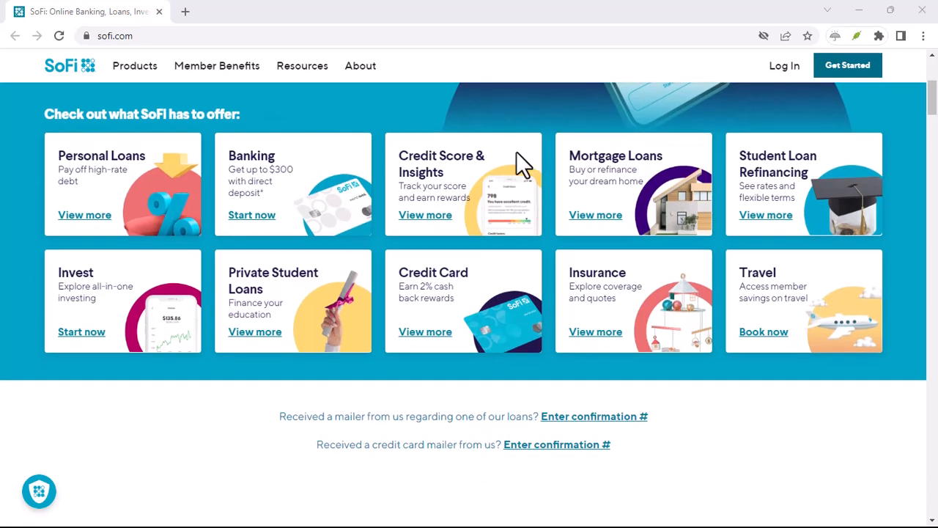
scroll(down, 3)
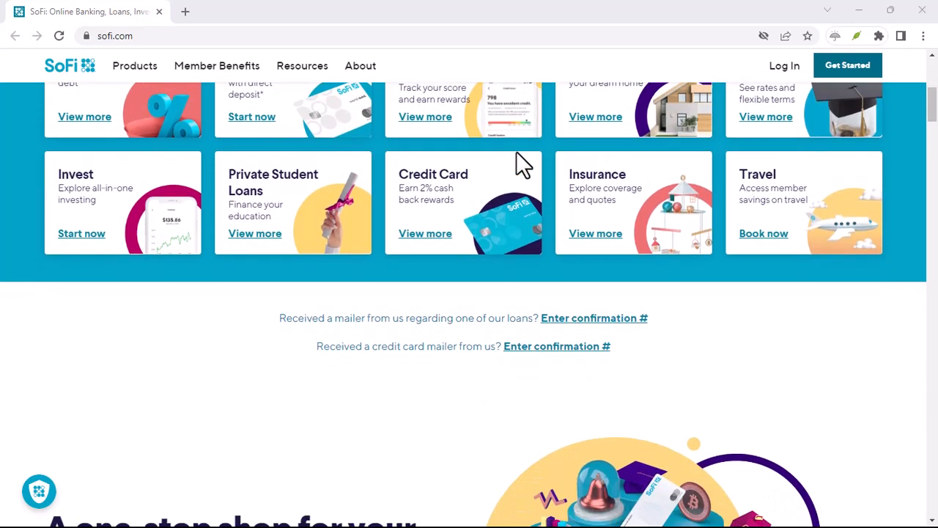
scroll(down, 3)
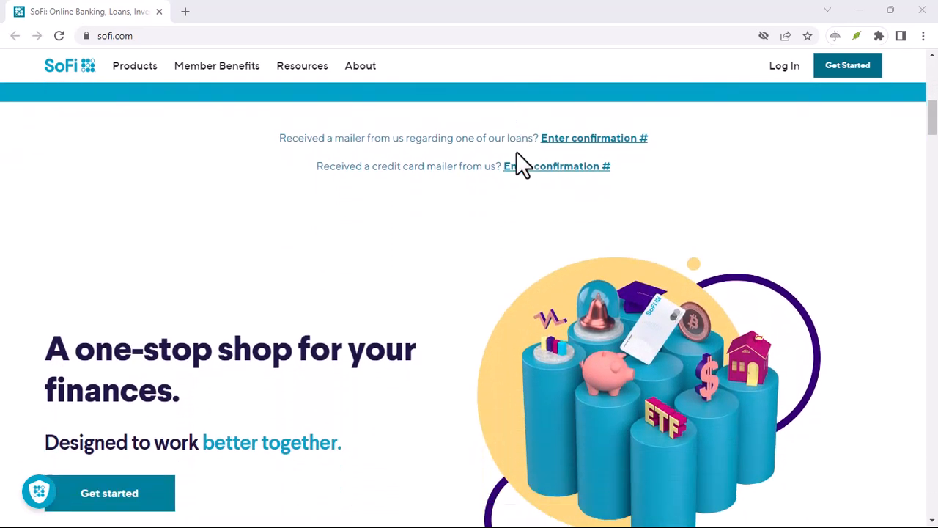
scroll(down, 3)
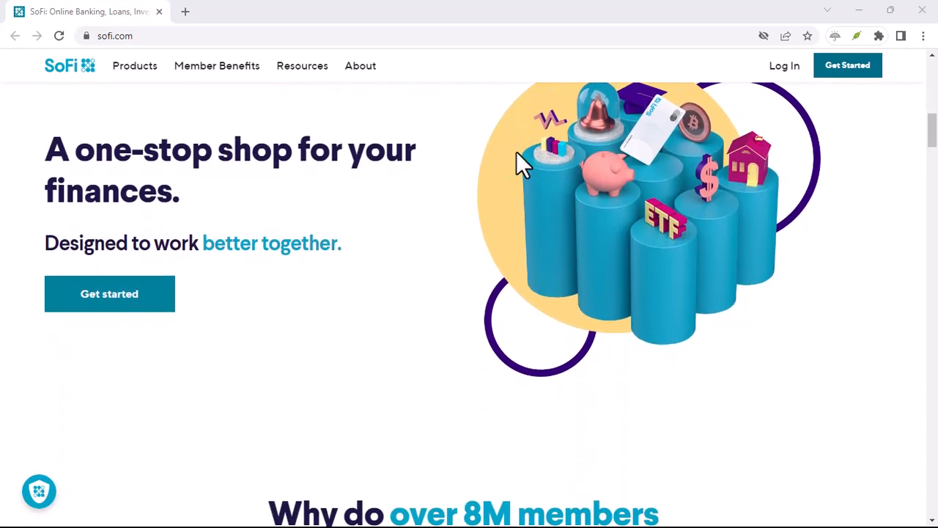
scroll(down, 3)
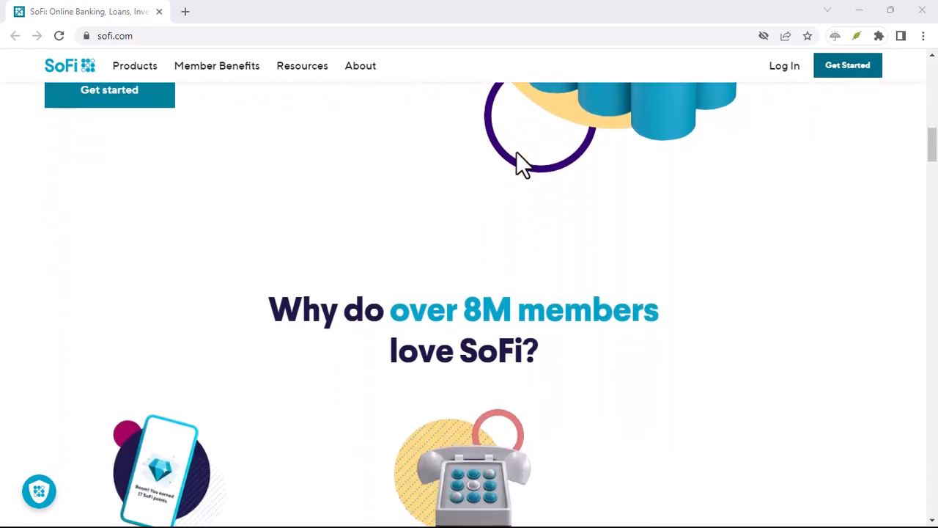
scroll(down, 3)
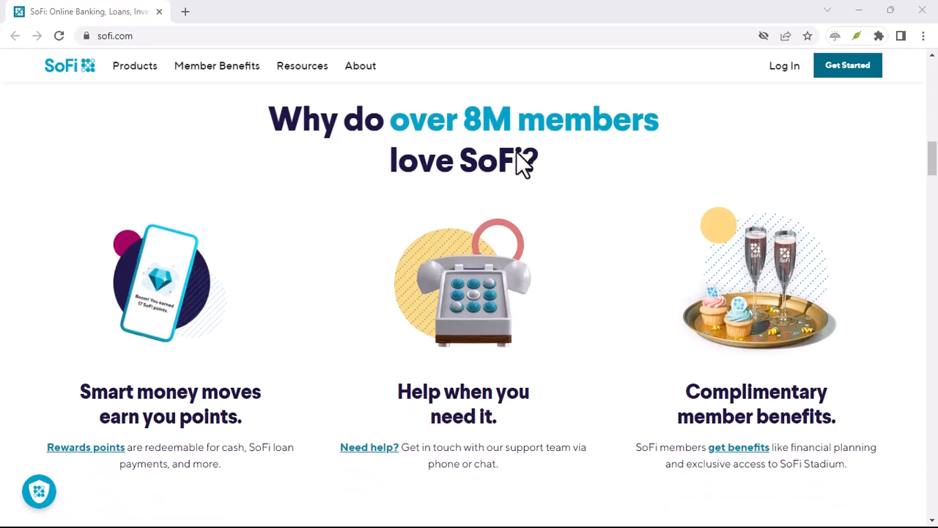
scroll(down, 3)
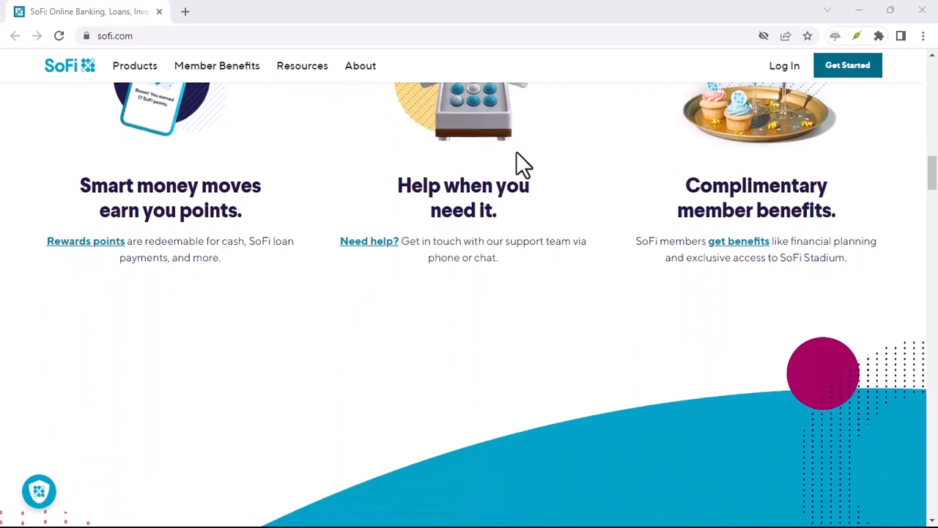
scroll(down, 3)
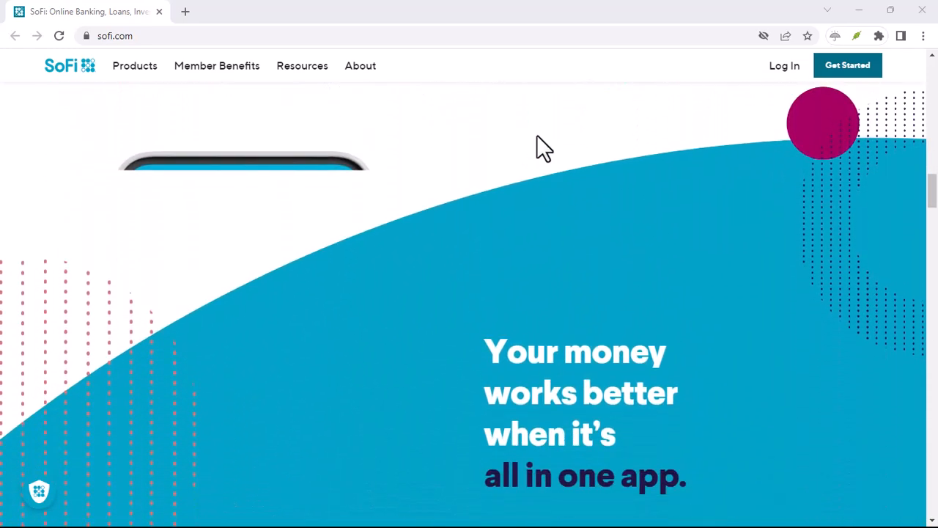
scroll(down, 3)
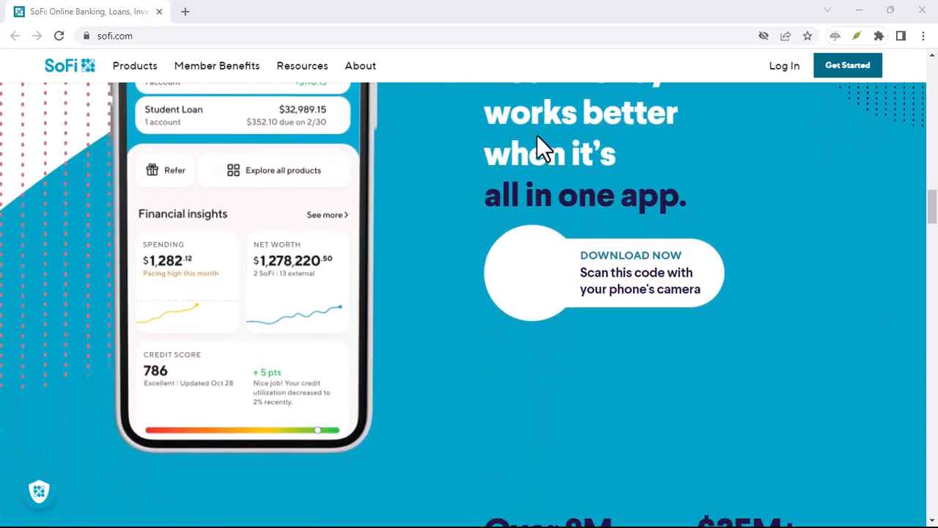
scroll(down, 3)
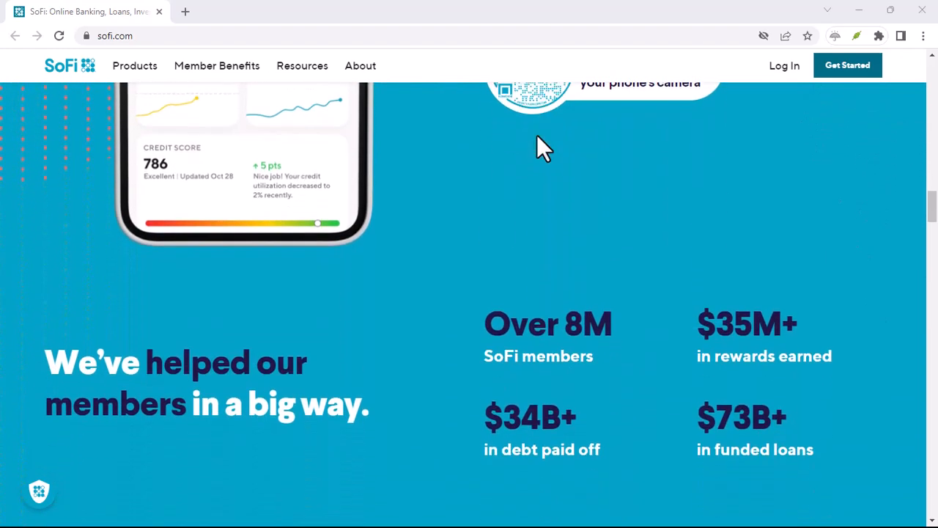
scroll(down, 3)
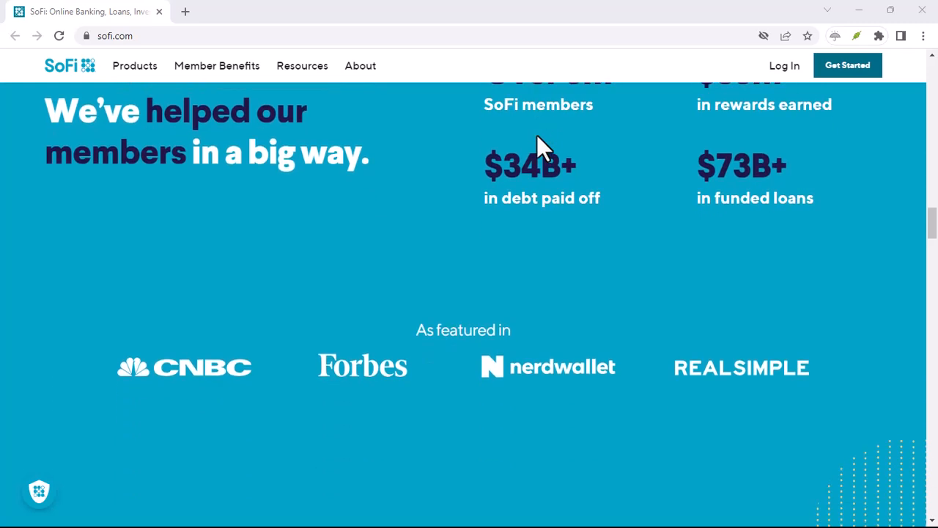
scroll(down, 3)
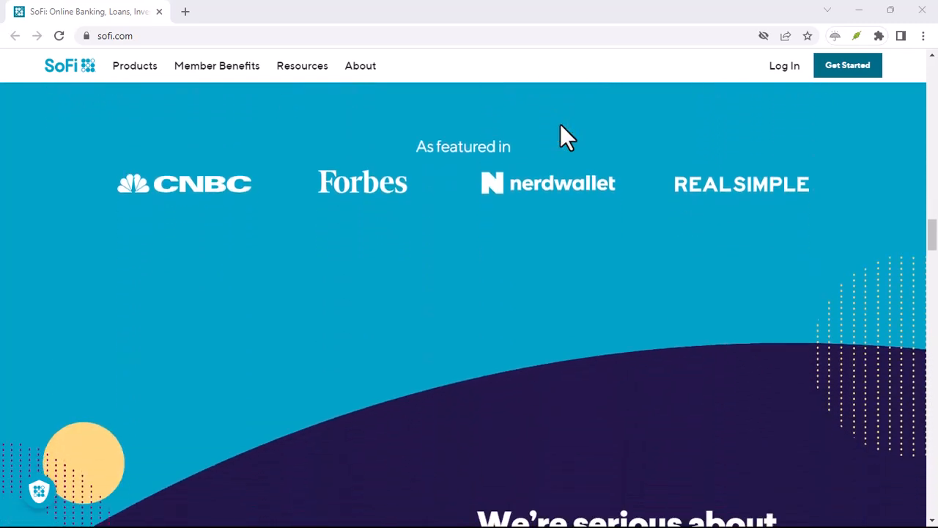
scroll(down, 3)
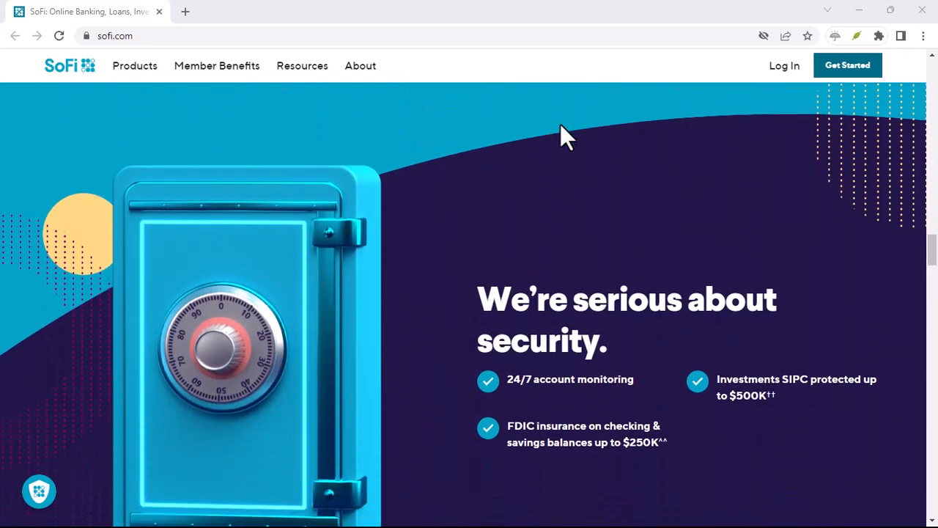
scroll(down, 3)
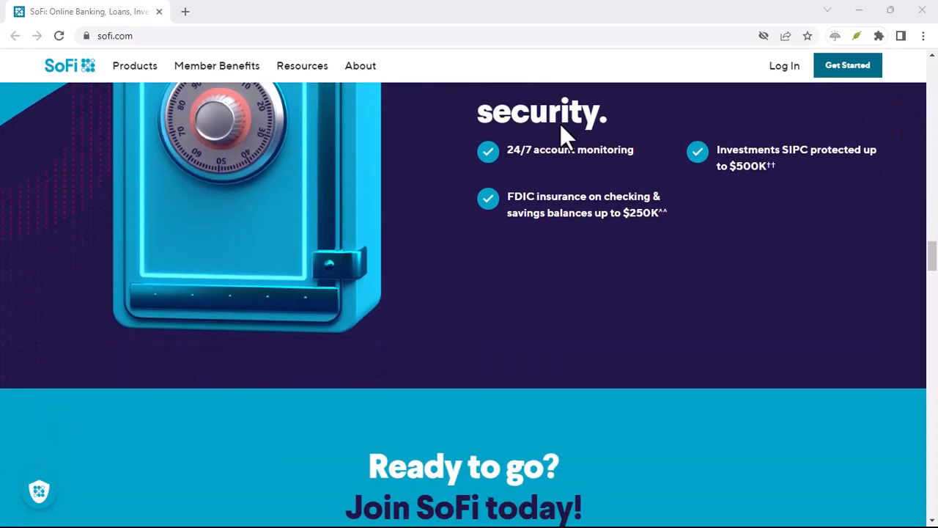
scroll(down, 3)
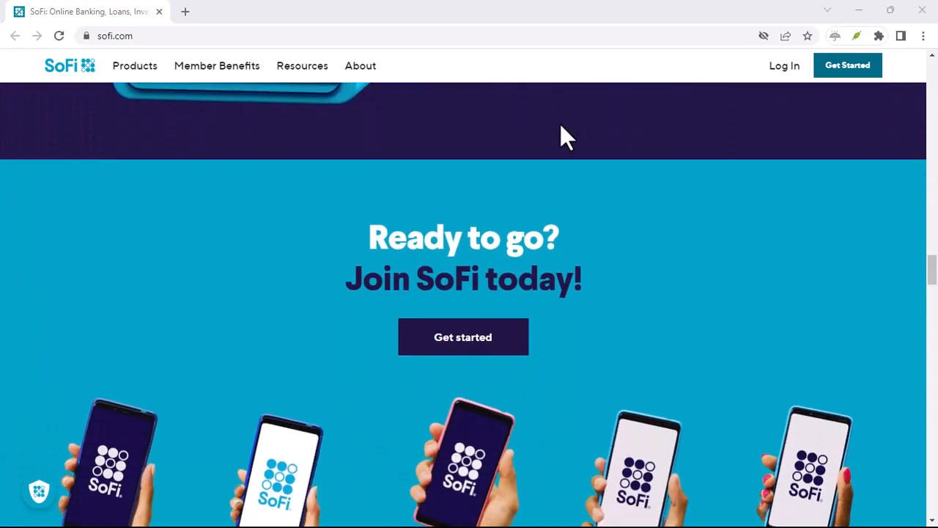
scroll(down, 3)
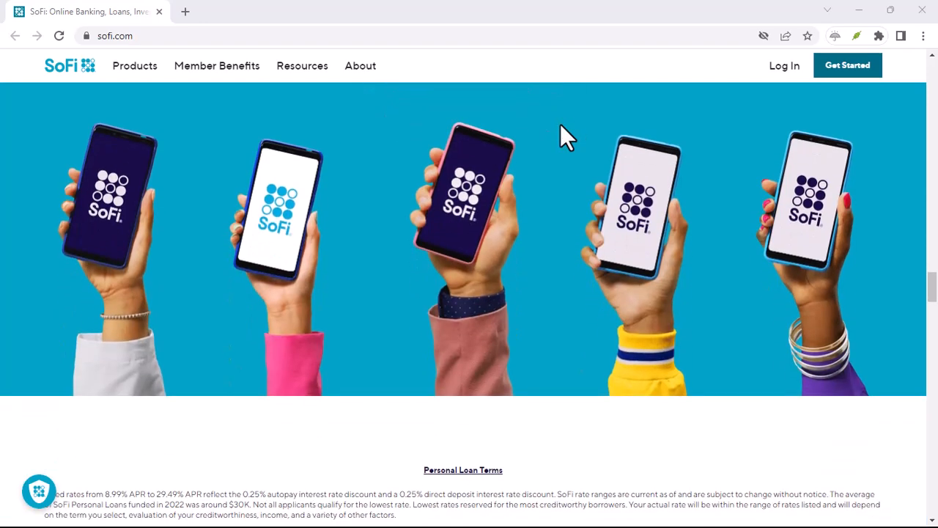
scroll(down, 3)
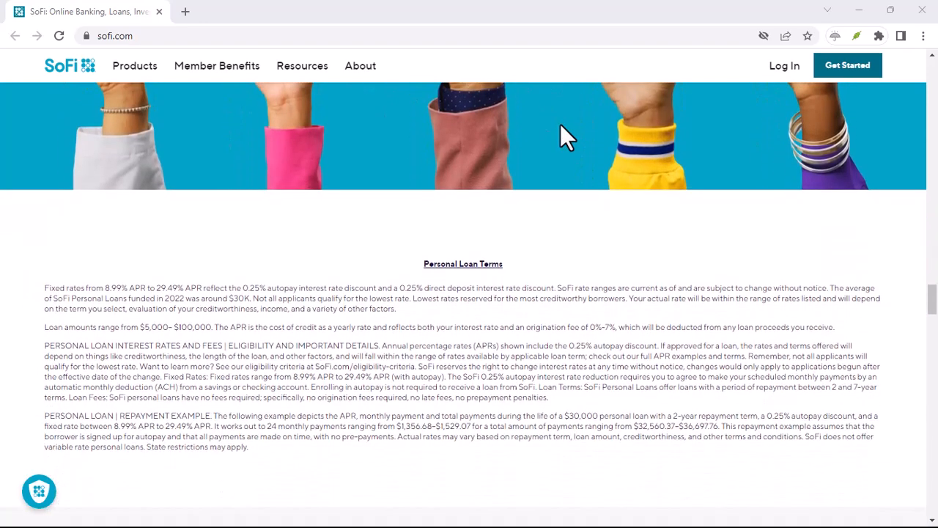
scroll(down, 3)
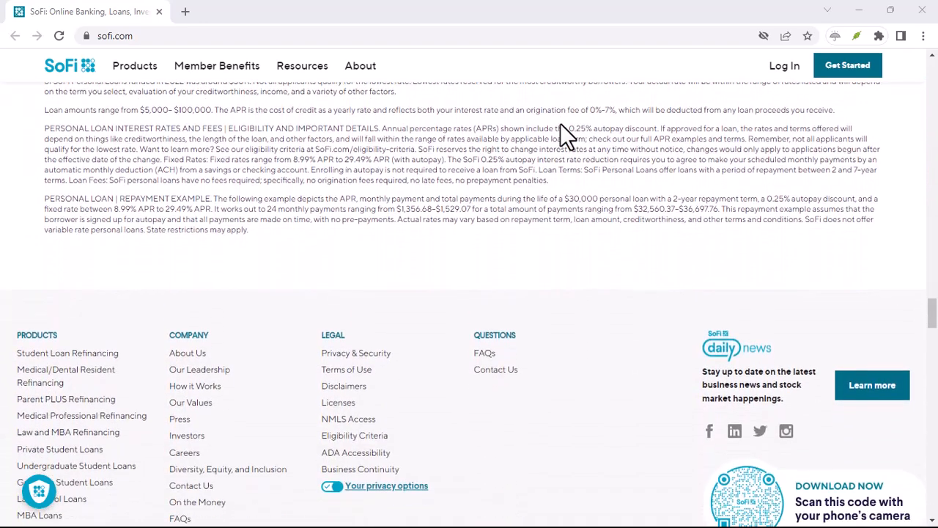
scroll(down, 3)
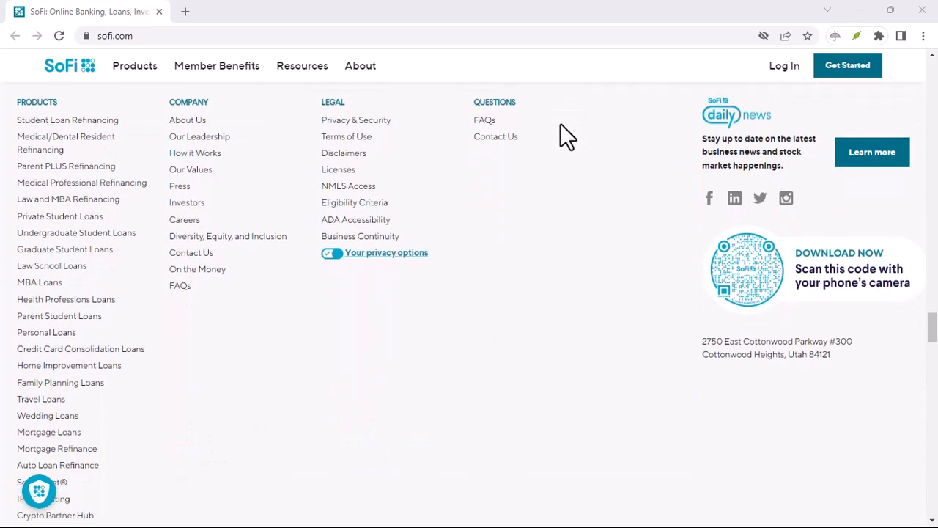
scroll(down, 3)
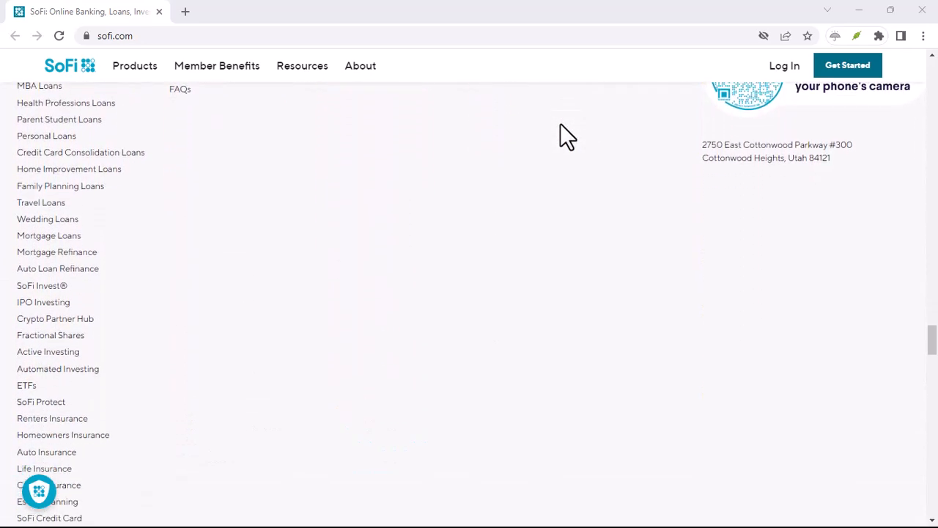
scroll(down, 3)
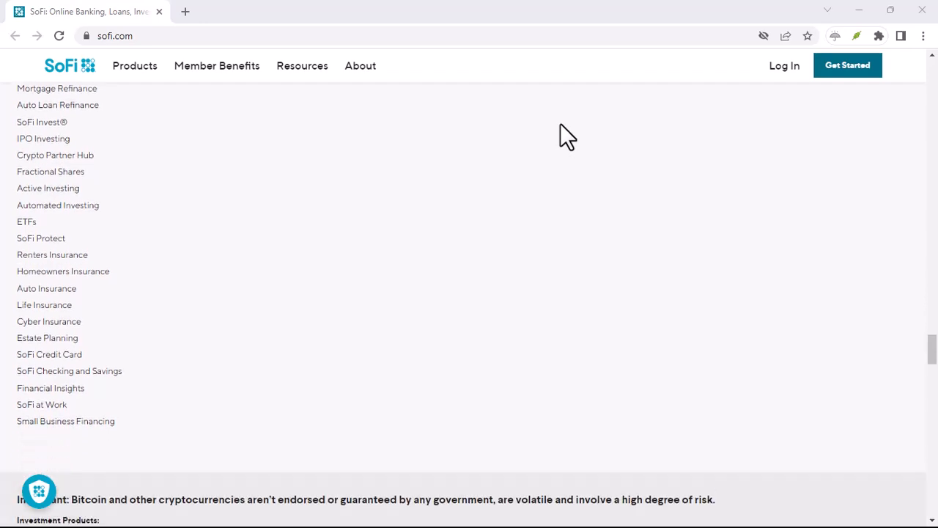
scroll(down, 3)
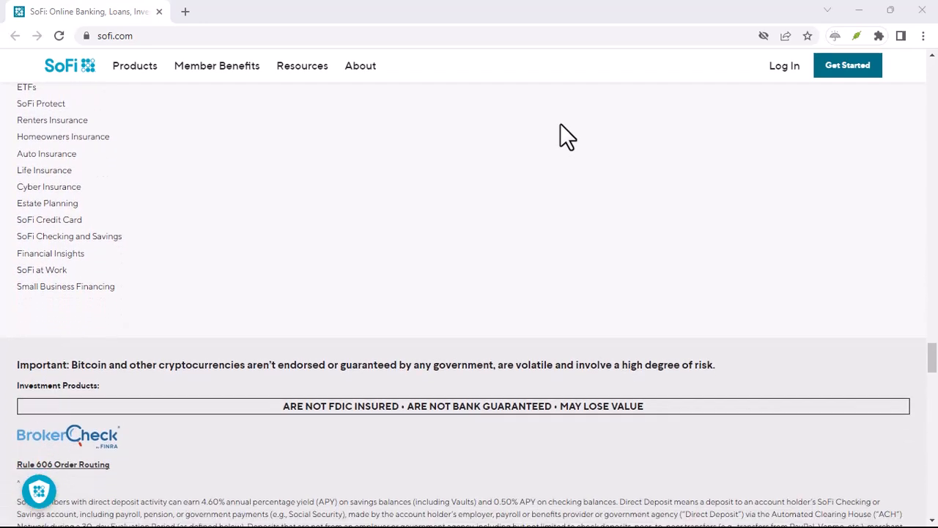
scroll(down, 3)
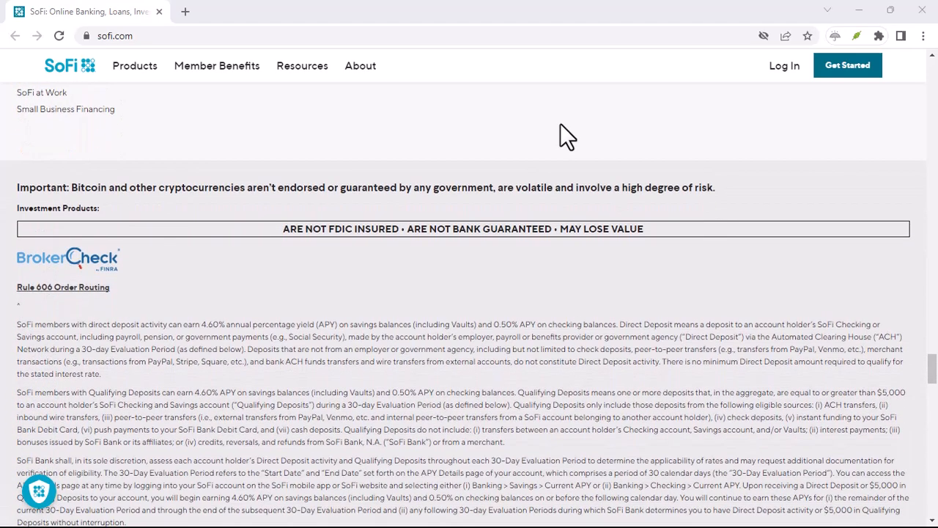
scroll(down, 3)
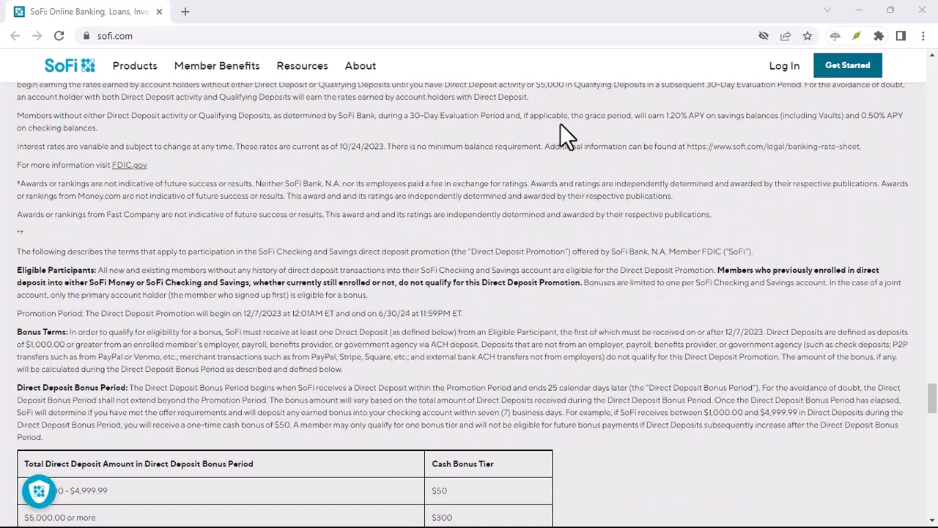
scroll(down, 3)
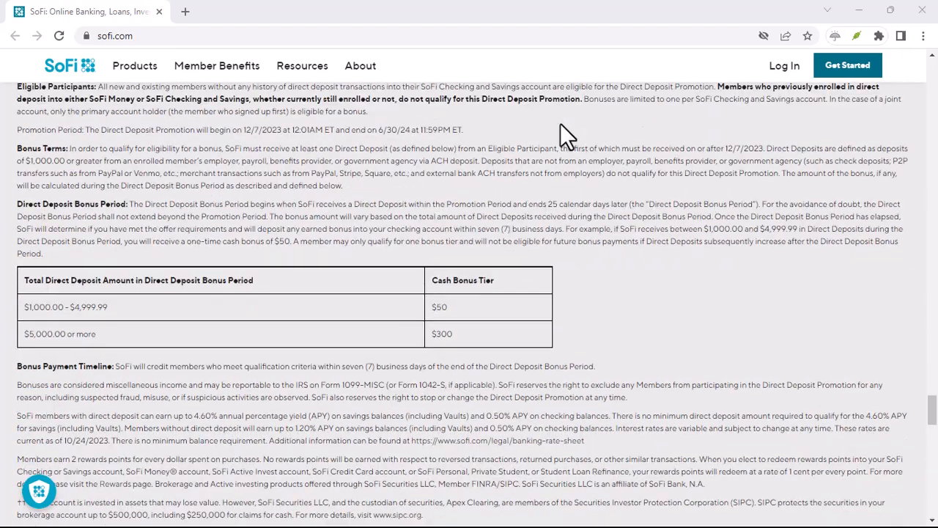
scroll(down, 3)
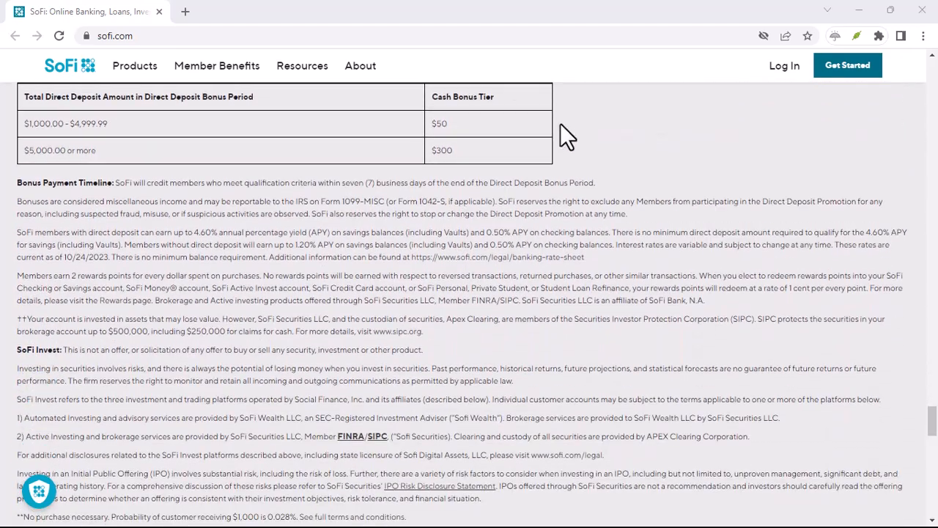
scroll(down, 3)
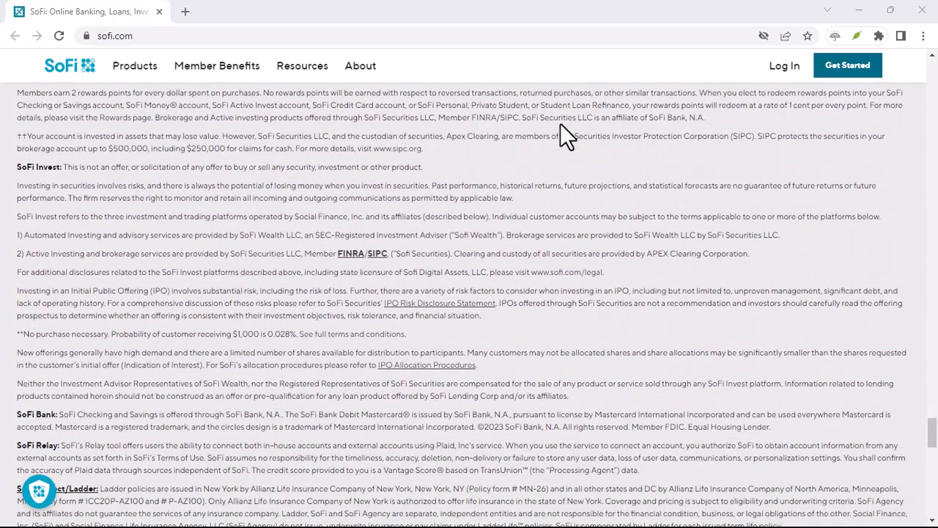
scroll(down, 3)
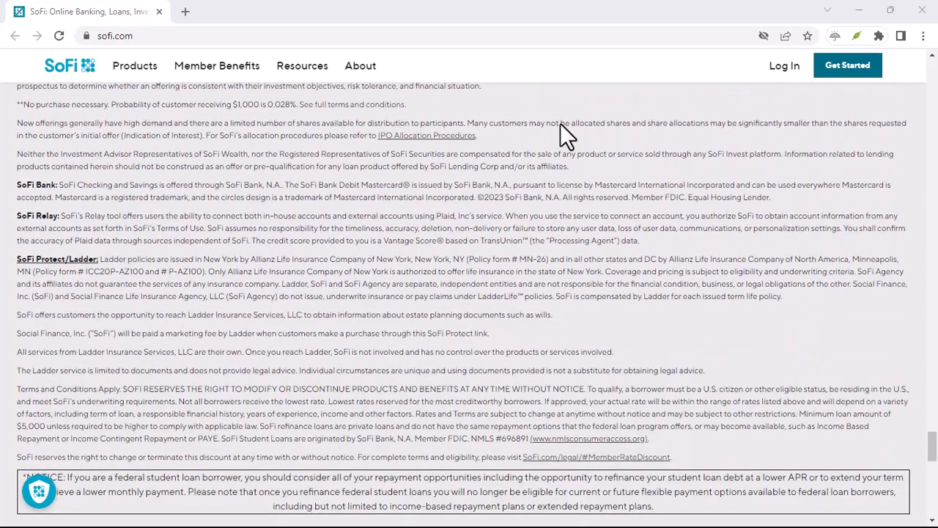
scroll(down, 3)
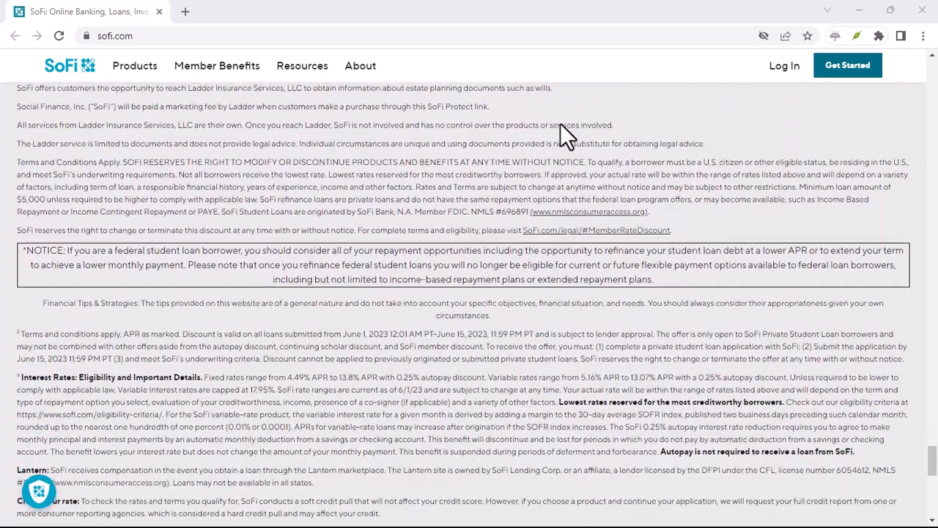
scroll(down, 3)
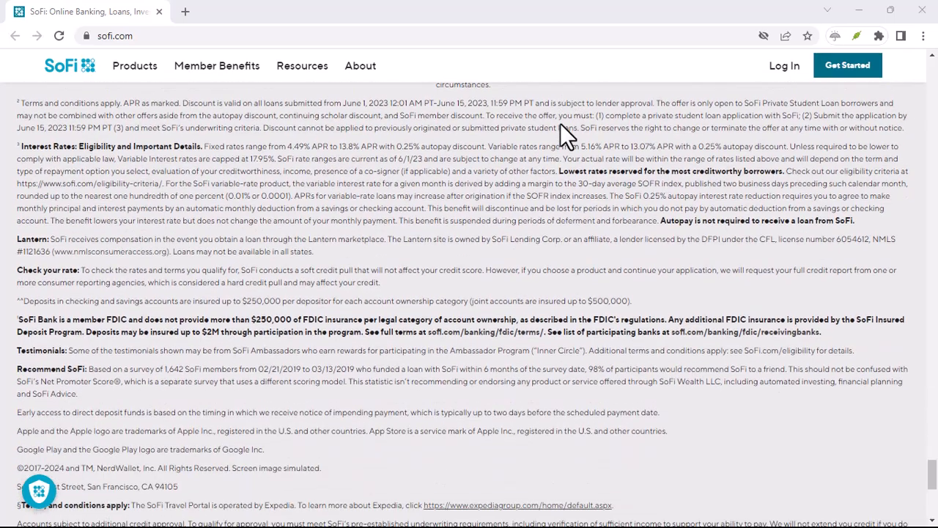
scroll(down, 3)
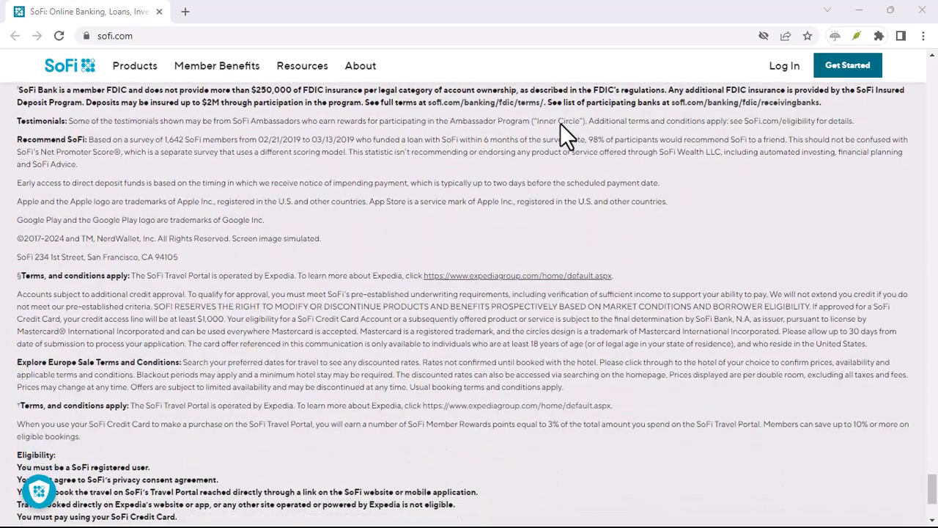
scroll(down, 3)
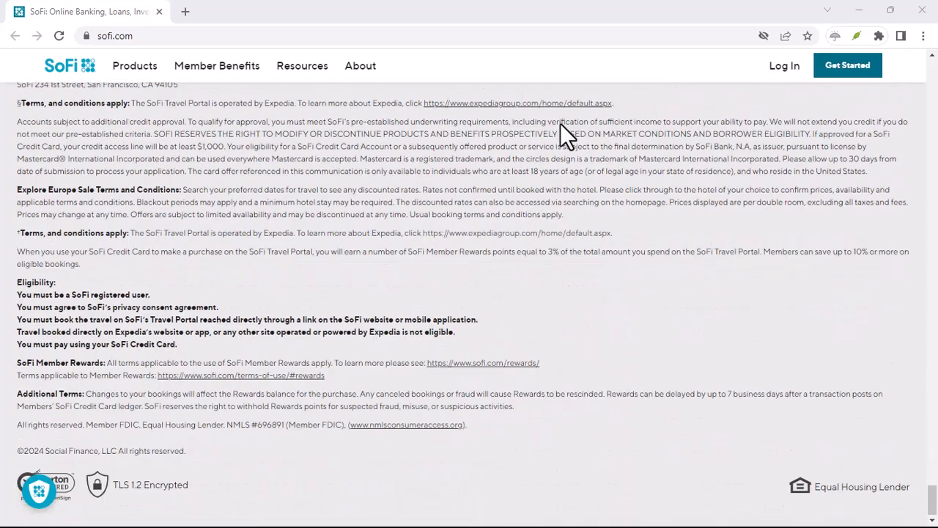
mouse_move(454, 77)
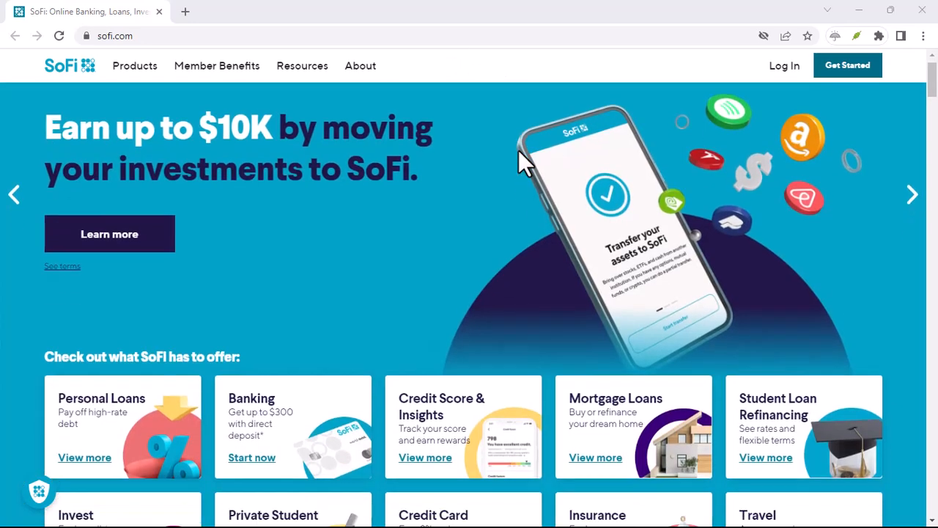
scroll(down, 3)
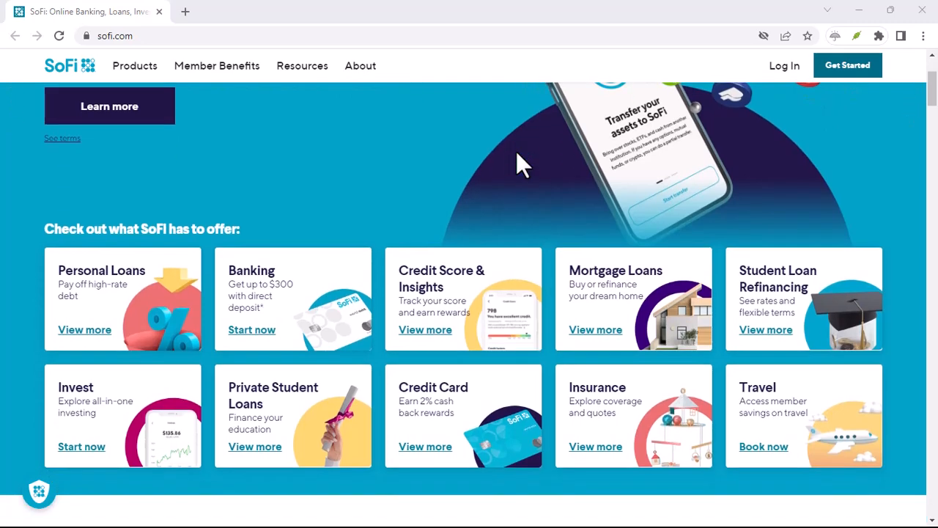
scroll(down, 3)
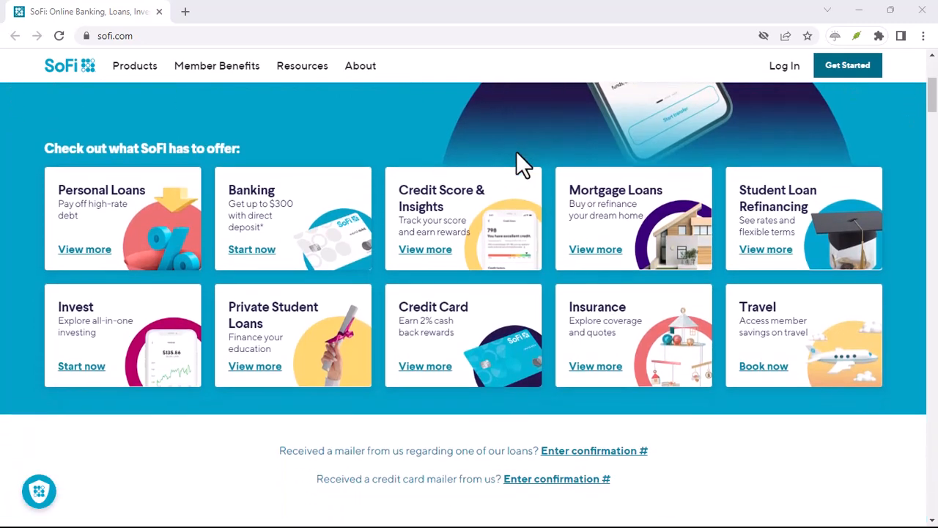
scroll(down, 3)
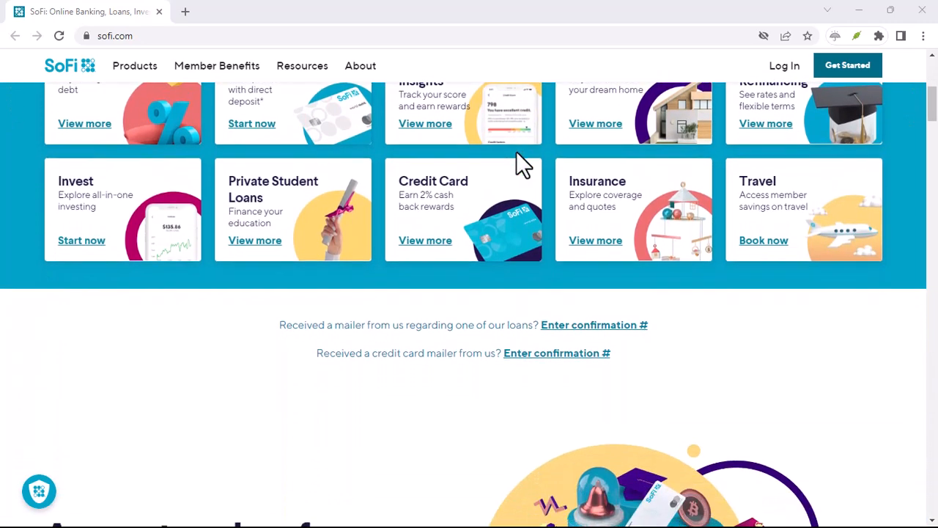
scroll(down, 3)
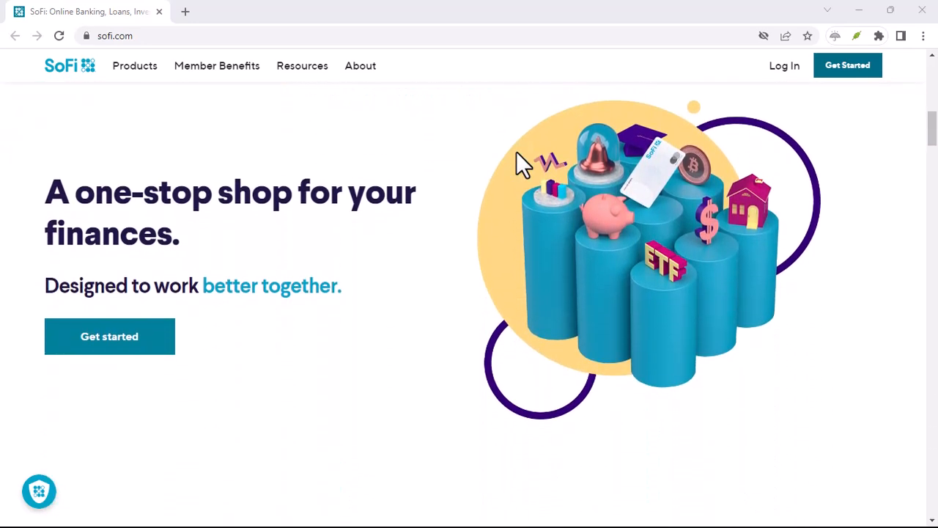
scroll(down, 3)
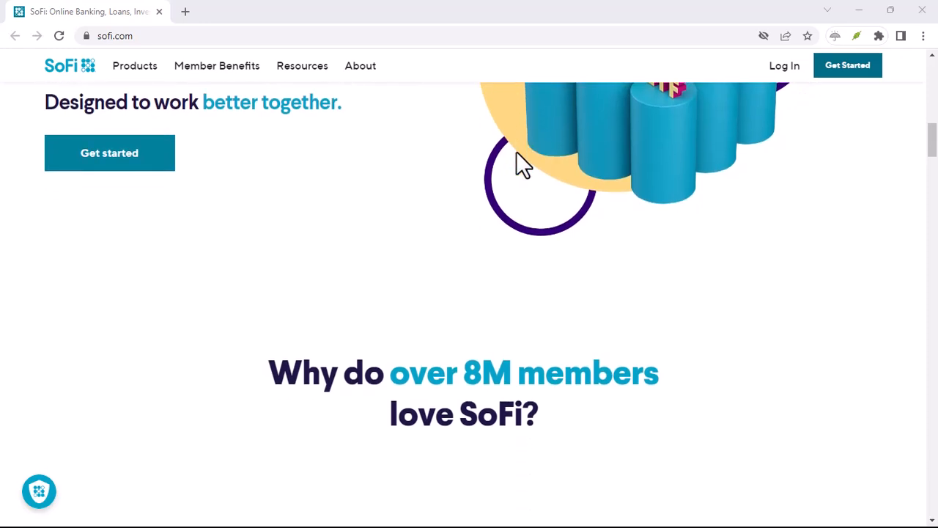
scroll(down, 3)
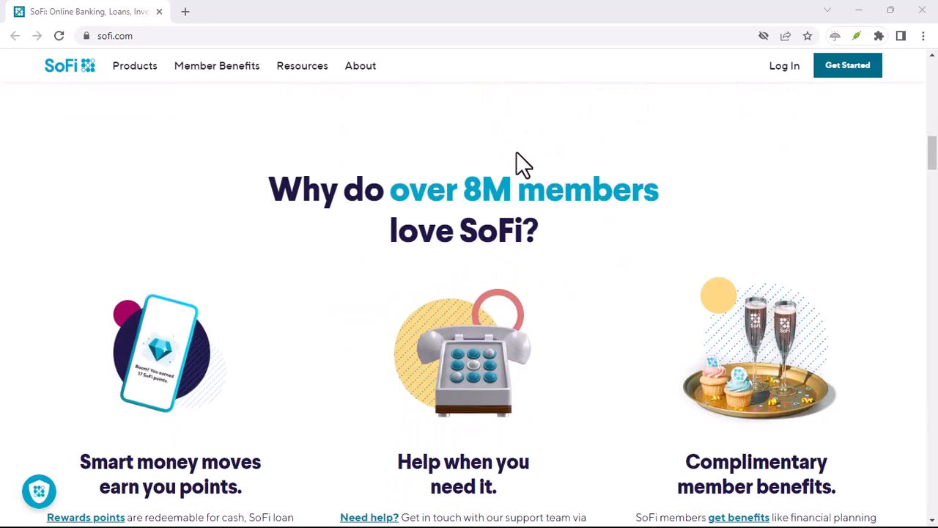
scroll(down, 3)
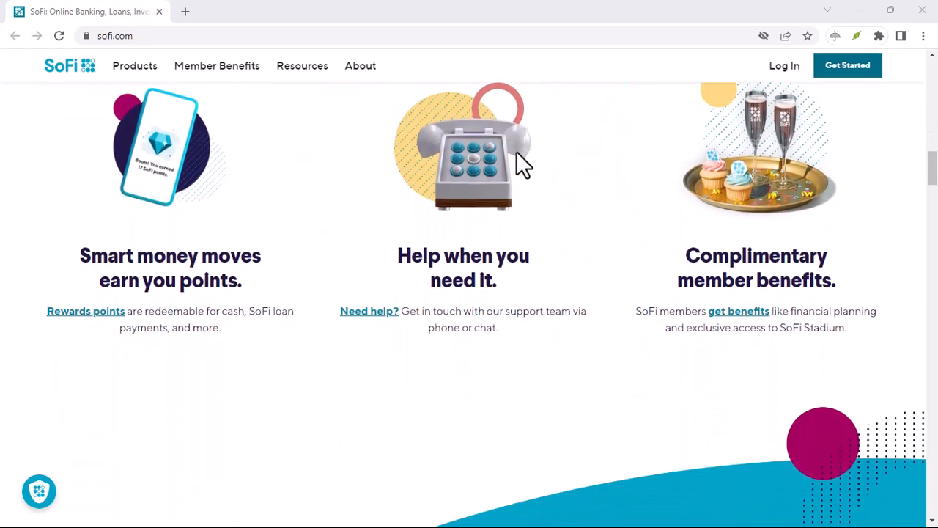
scroll(down, 3)
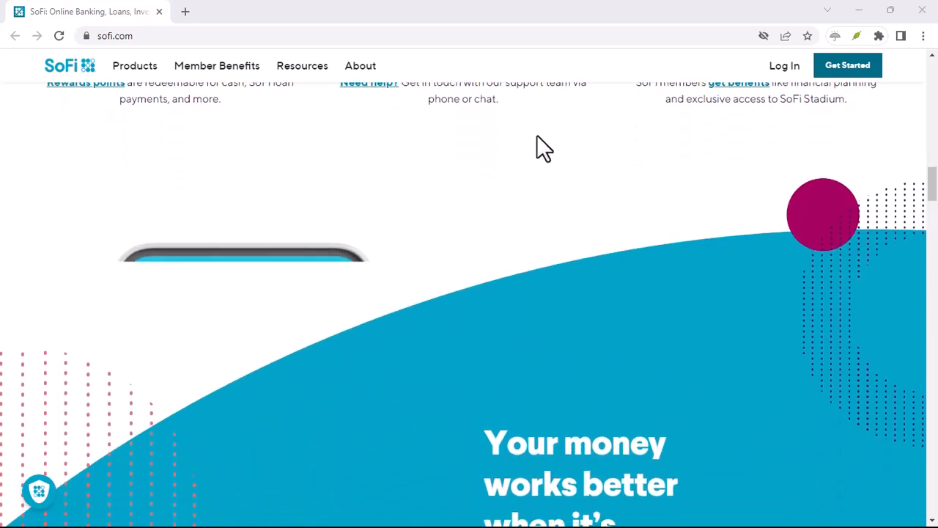
scroll(down, 3)
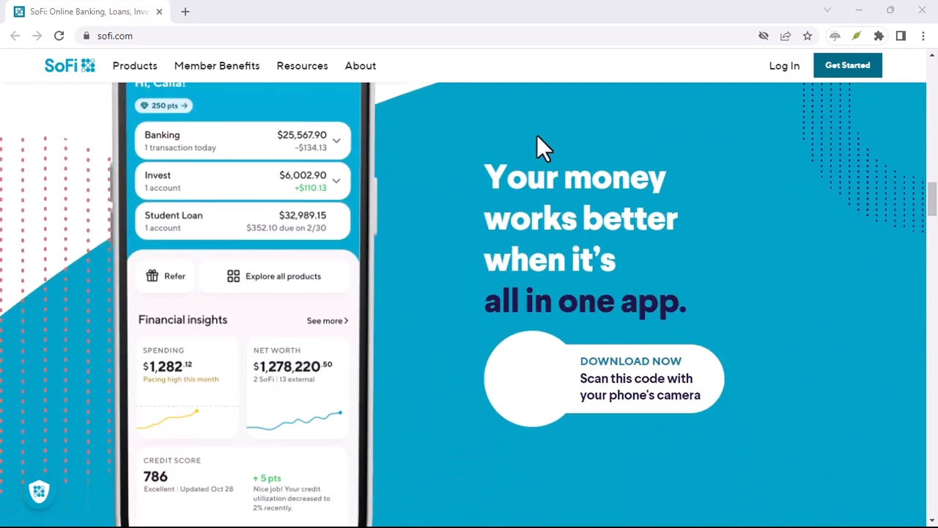
scroll(down, 3)
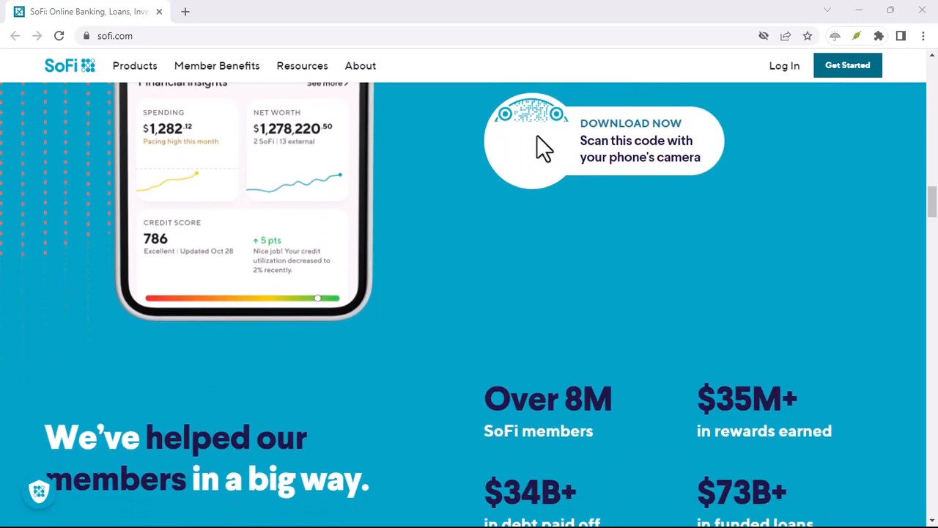
scroll(down, 3)
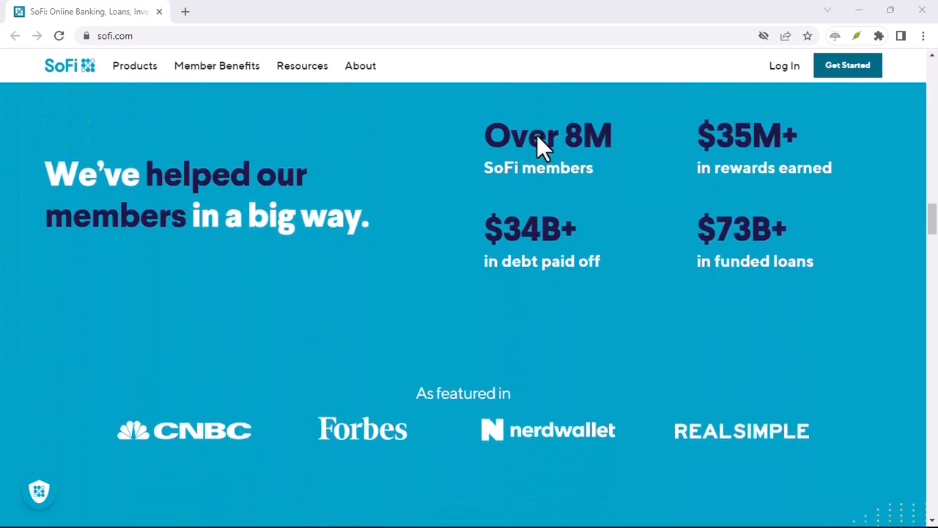
scroll(down, 3)
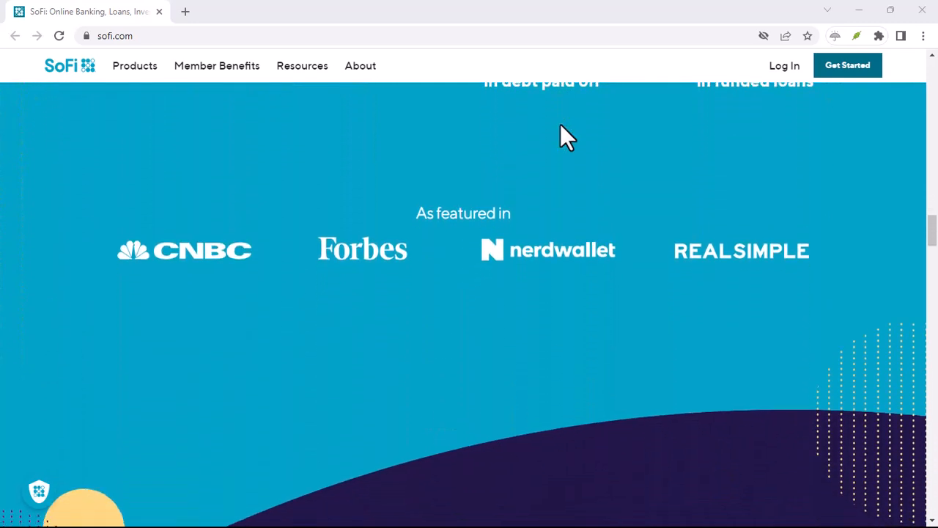
scroll(down, 3)
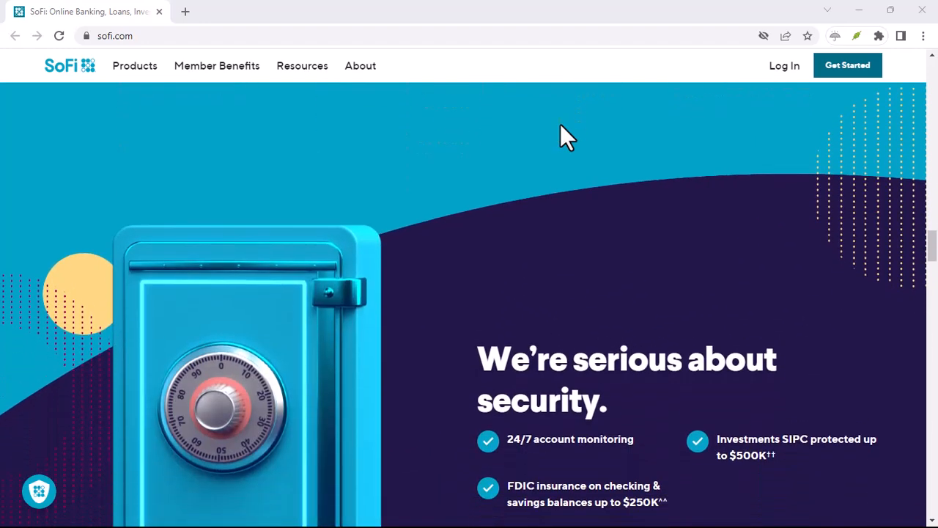
scroll(down, 3)
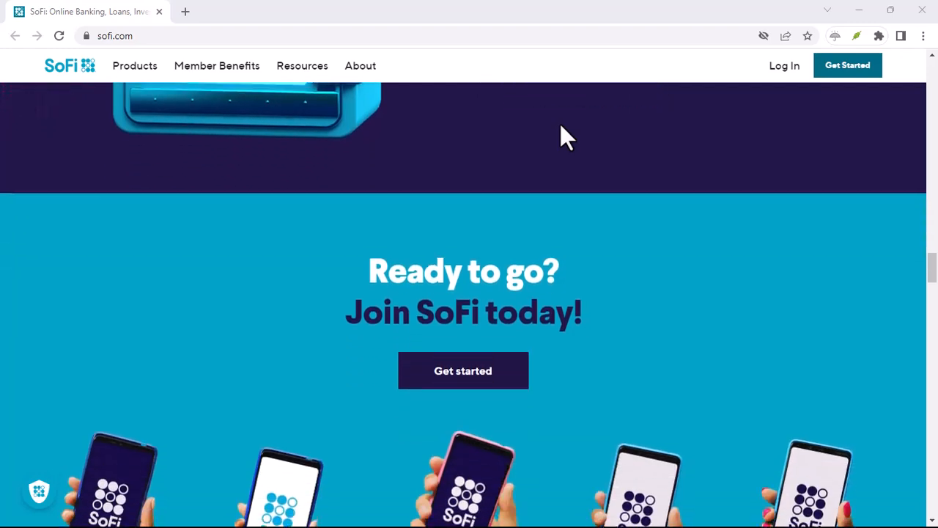
scroll(down, 3)
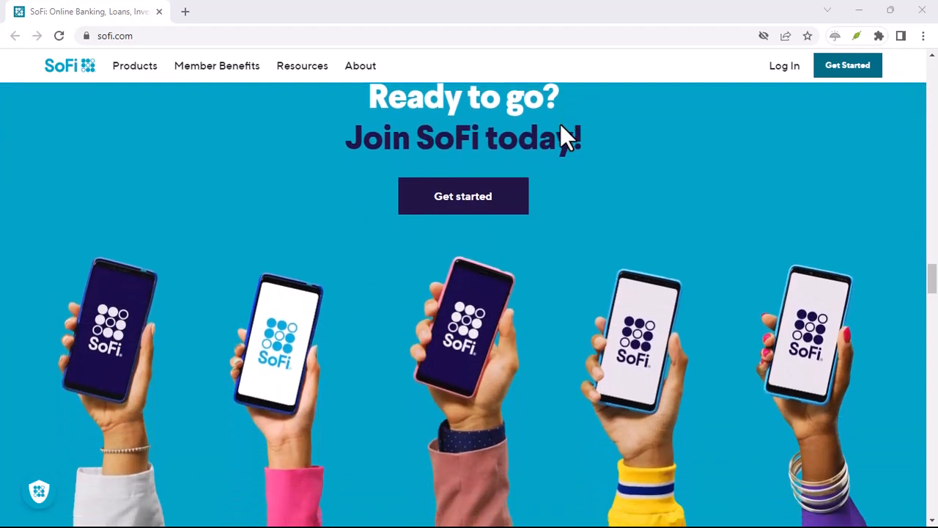
scroll(down, 3)
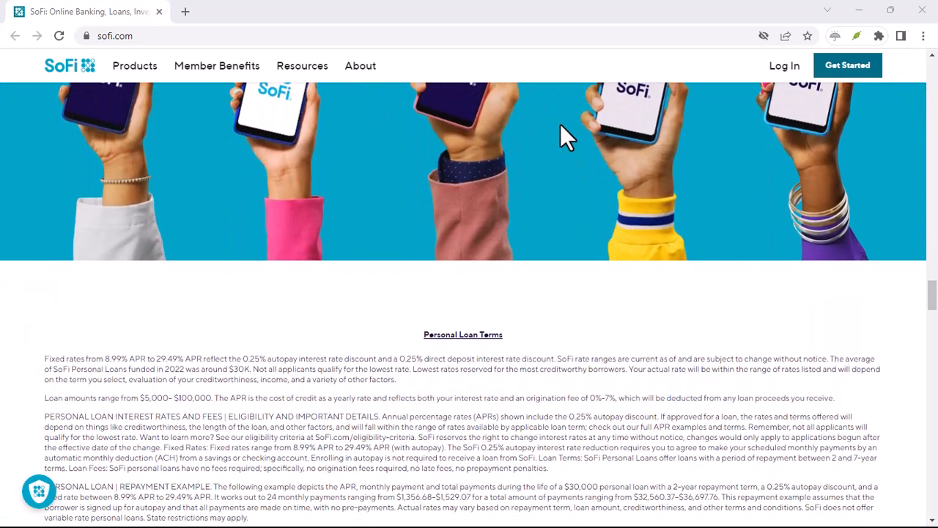
scroll(down, 3)
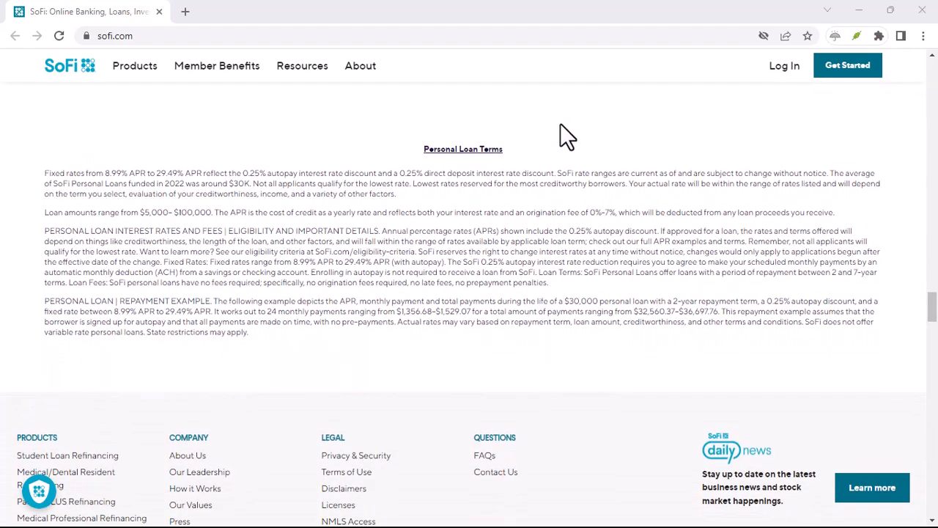
scroll(down, 3)
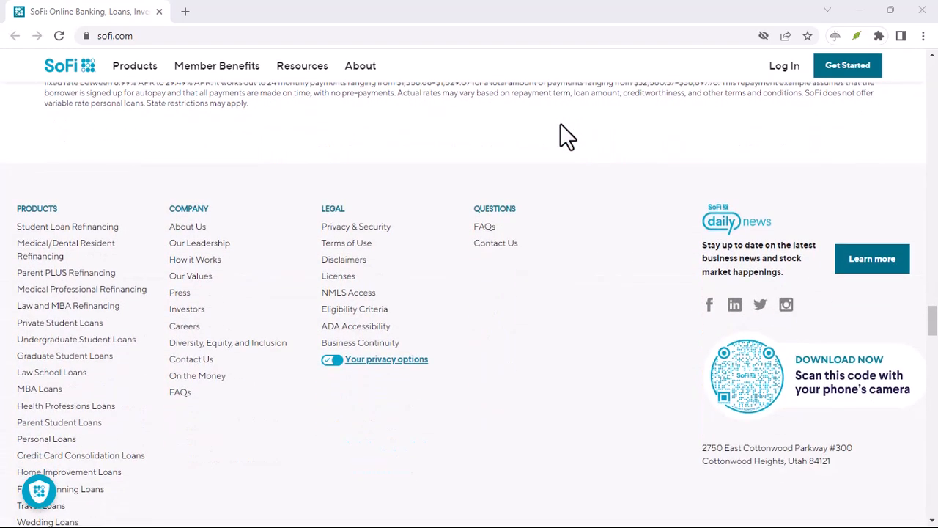
scroll(down, 3)
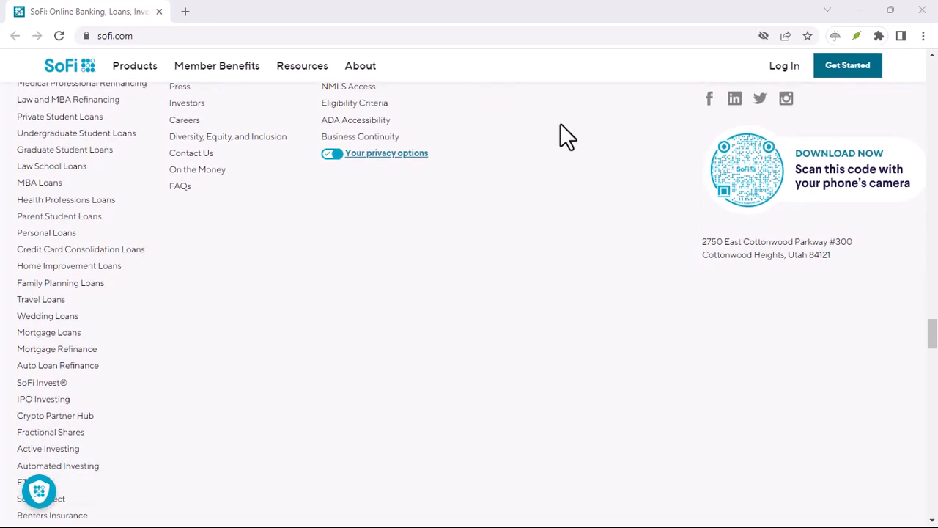
scroll(down, 3)
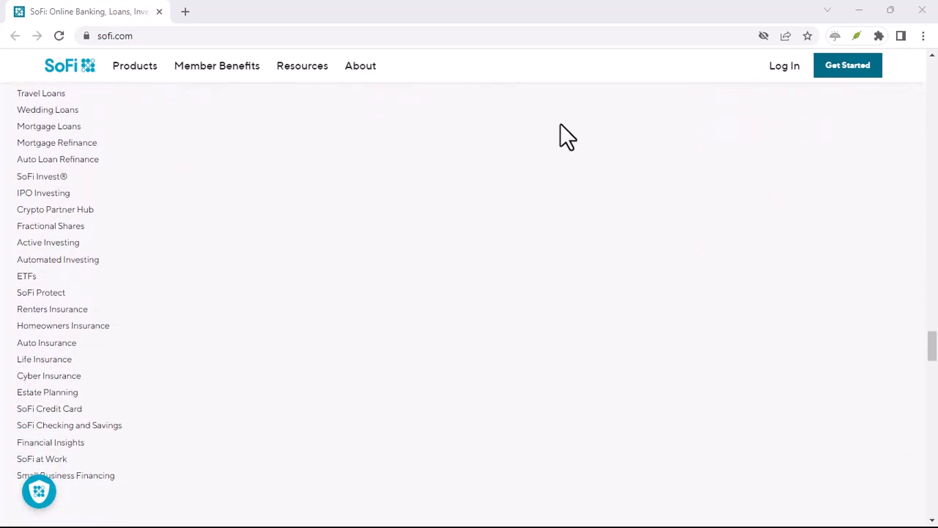
scroll(down, 3)
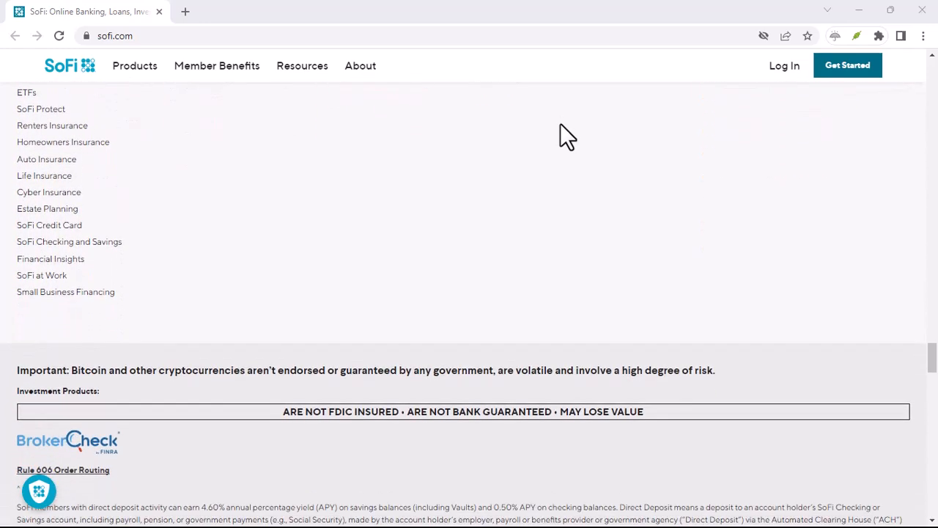
scroll(down, 3)
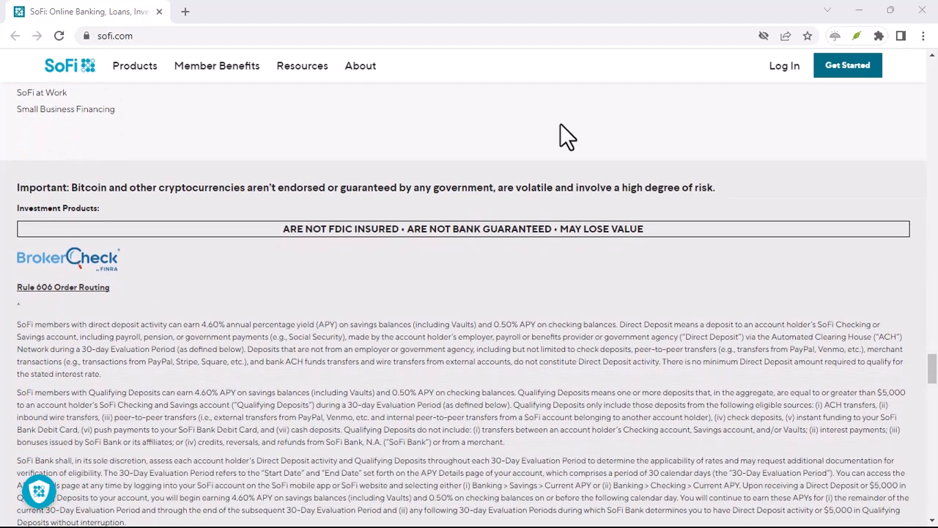
scroll(down, 3)
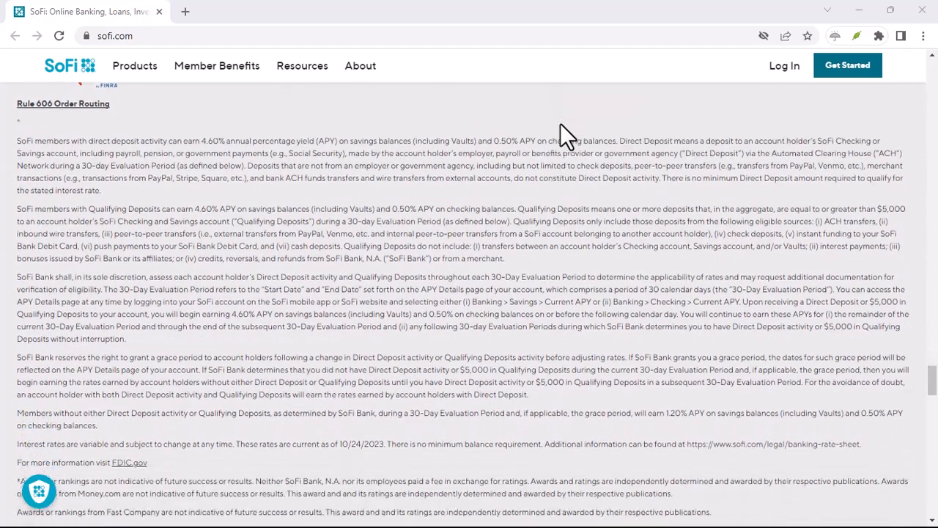
scroll(down, 3)
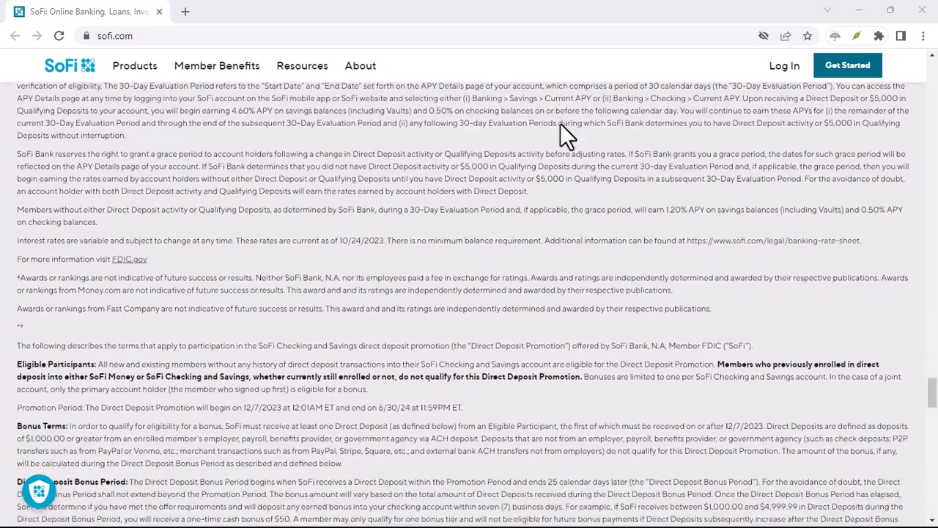
scroll(down, 3)
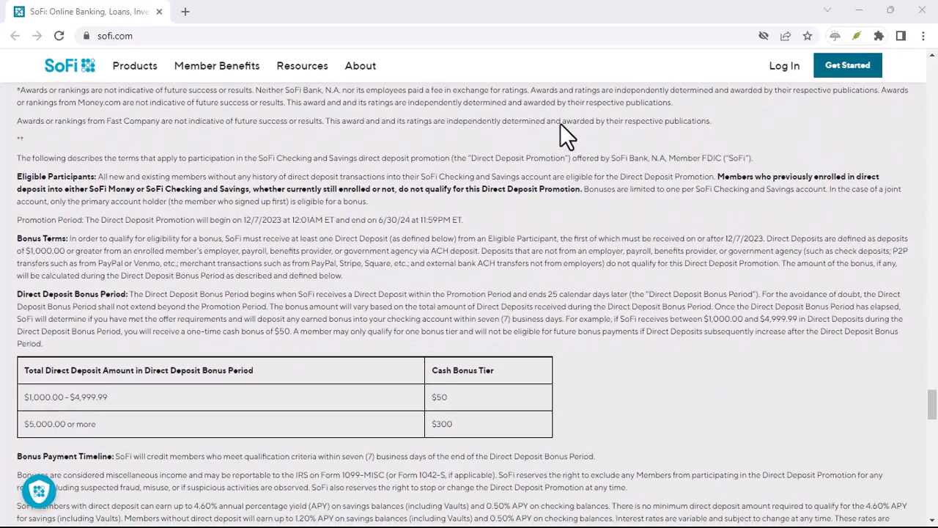
scroll(down, 3)
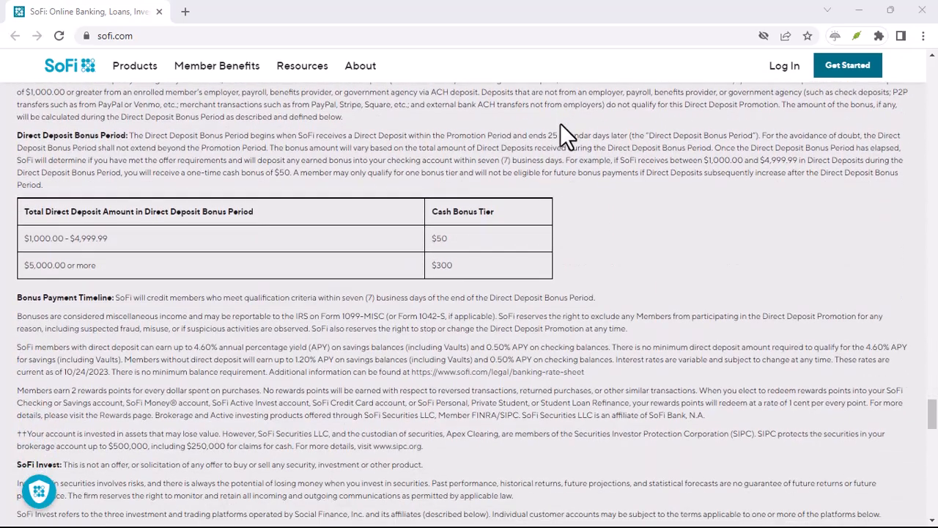
scroll(down, 3)
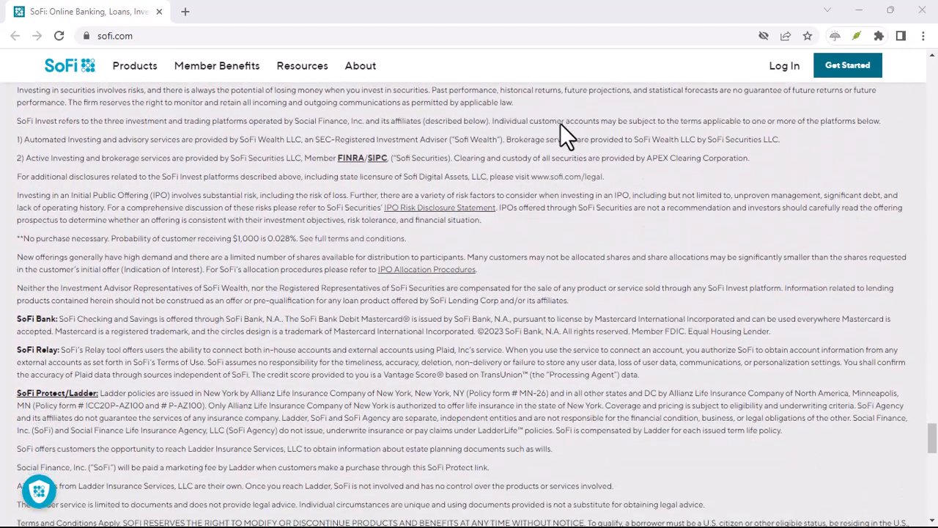
scroll(down, 3)
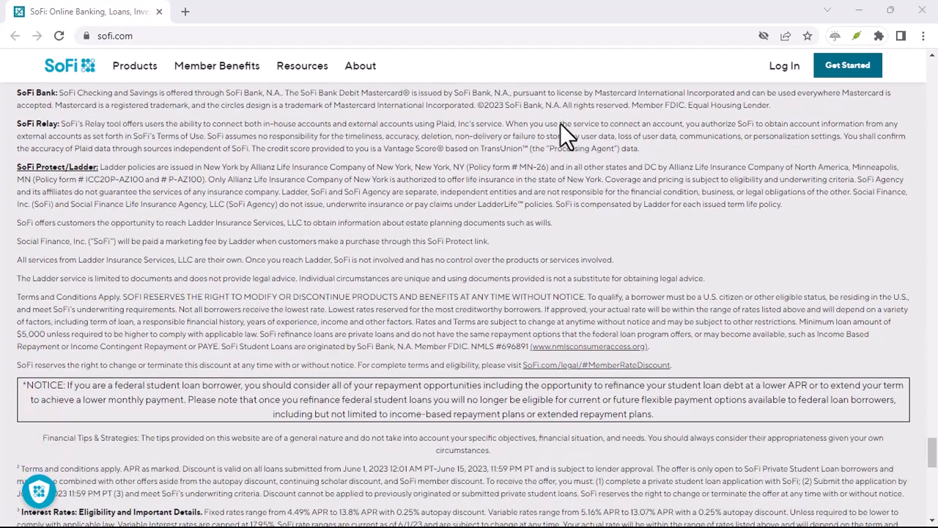
scroll(down, 3)
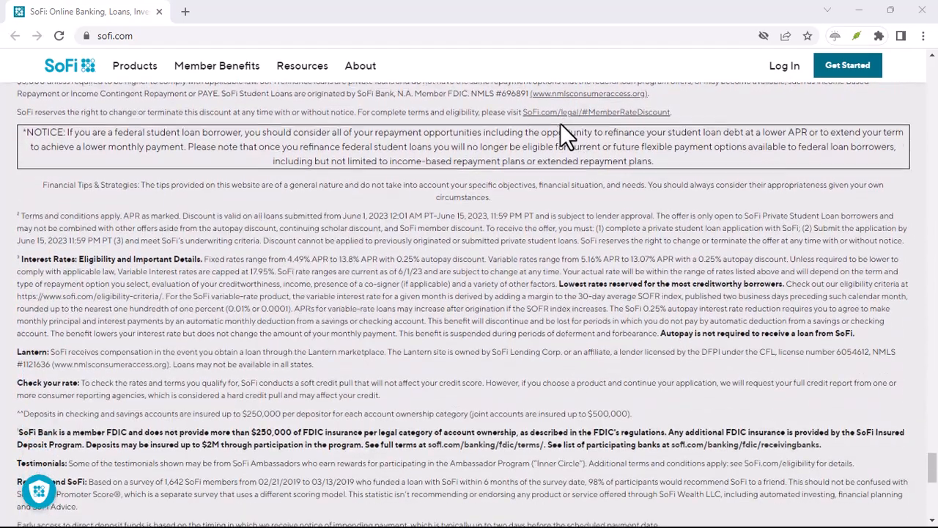
scroll(down, 3)
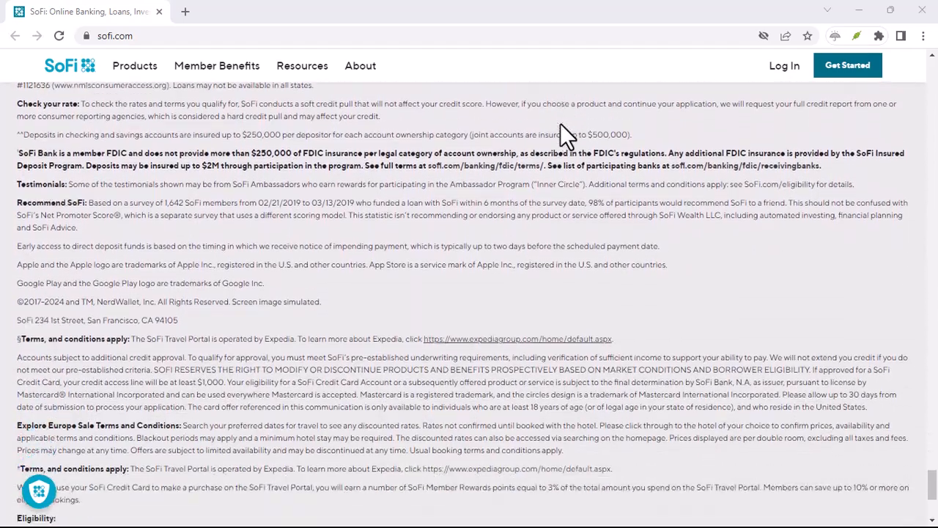
scroll(down, 3)
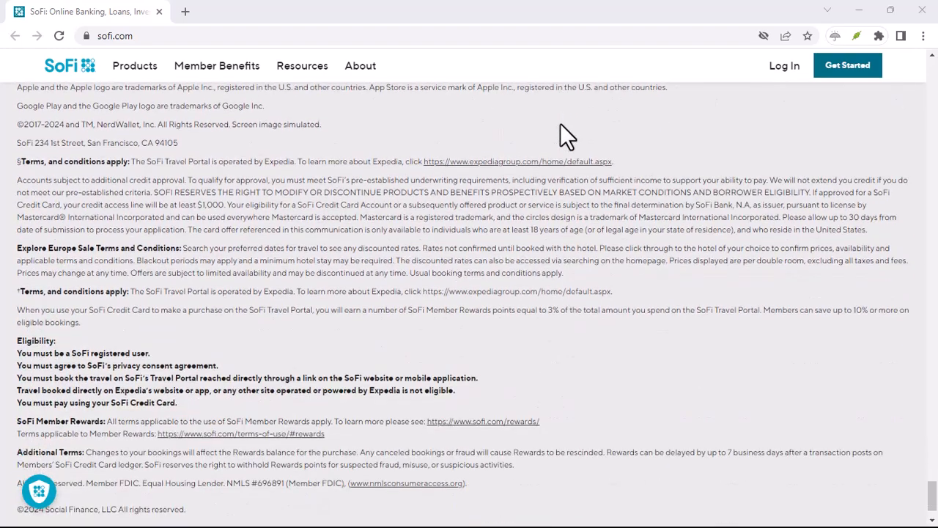
scroll(down, 3)
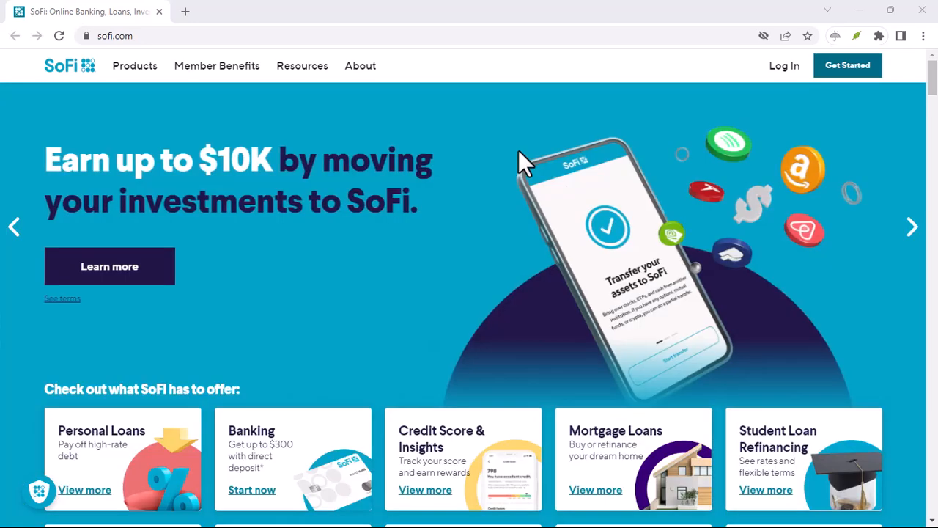
scroll(down, 3)
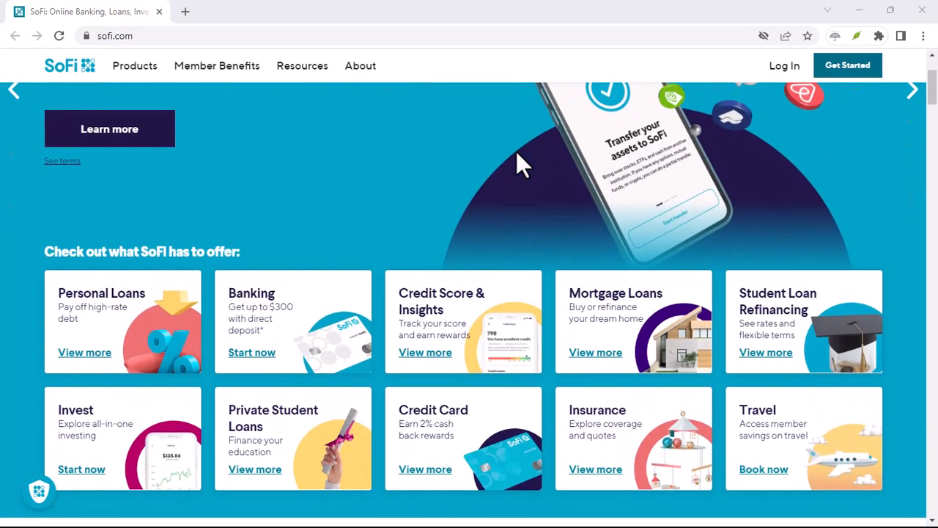
scroll(down, 3)
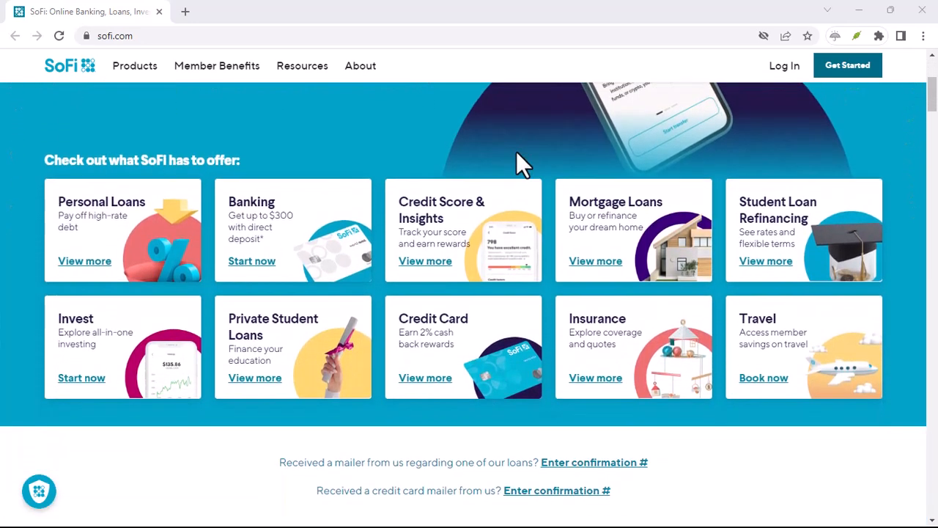
scroll(down, 3)
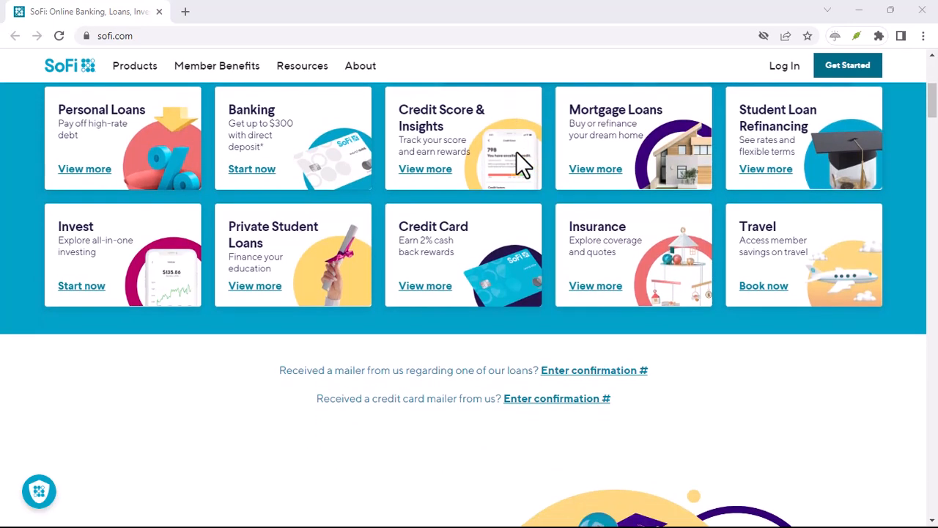
scroll(down, 3)
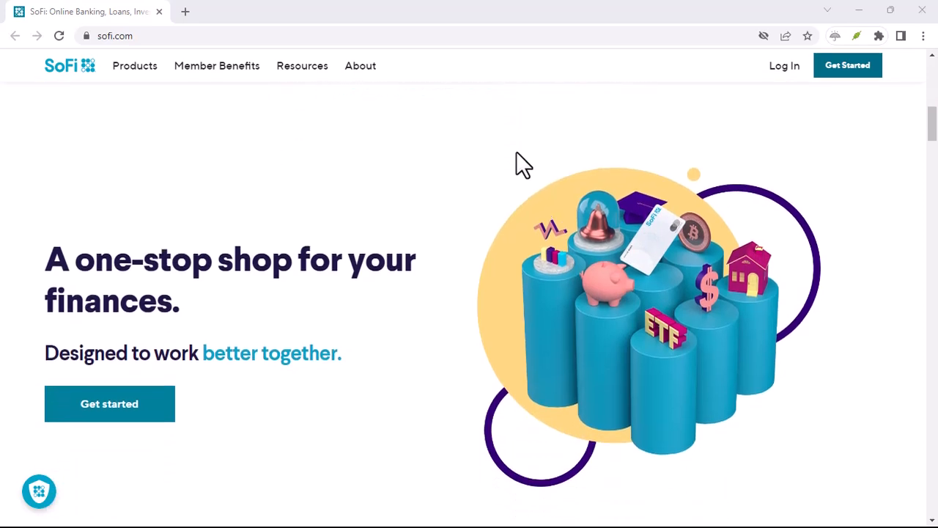
scroll(down, 3)
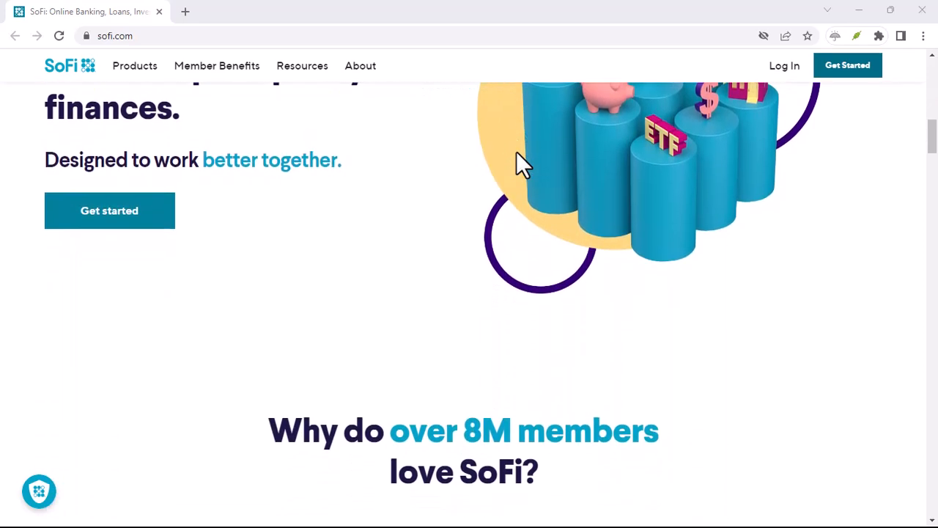
scroll(down, 3)
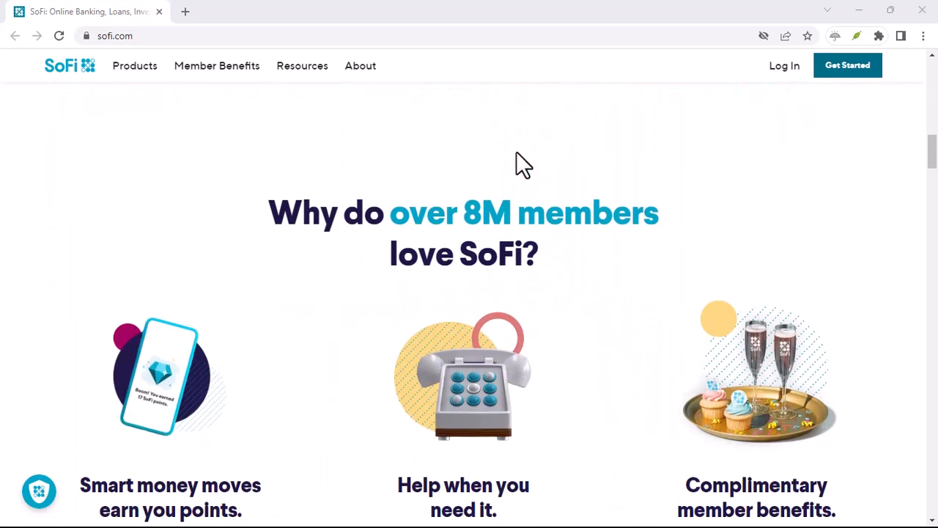
scroll(down, 3)
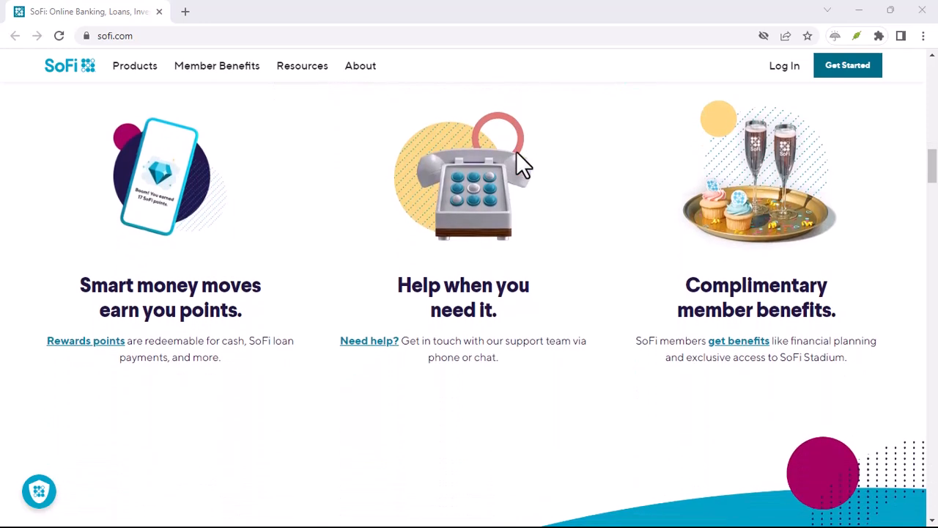
scroll(down, 3)
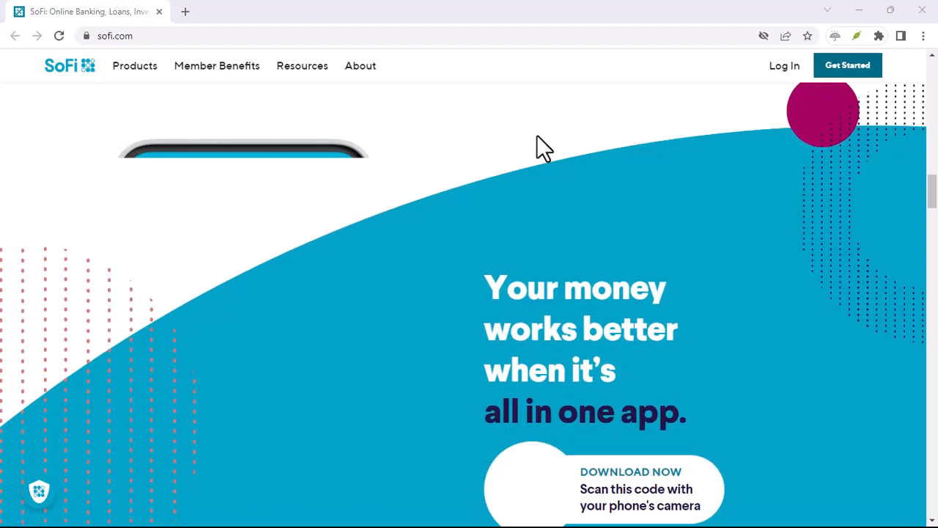
scroll(down, 3)
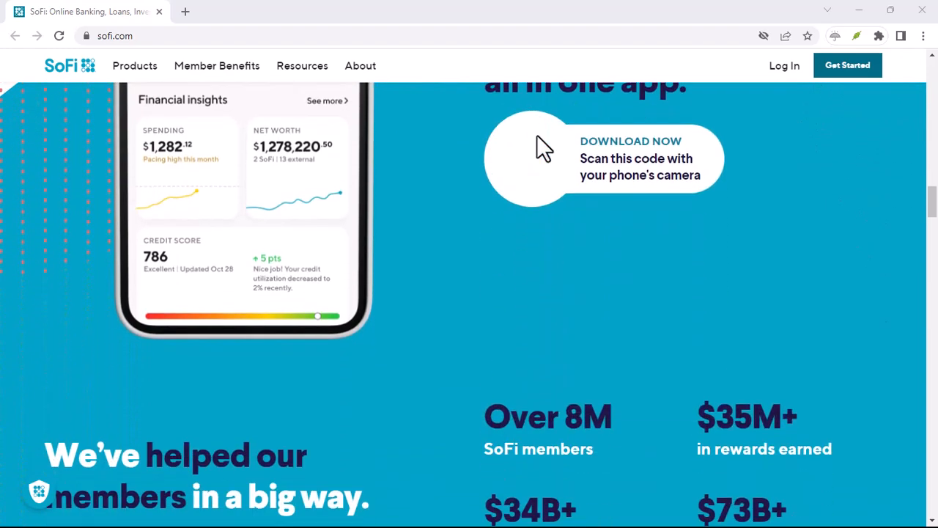
scroll(down, 3)
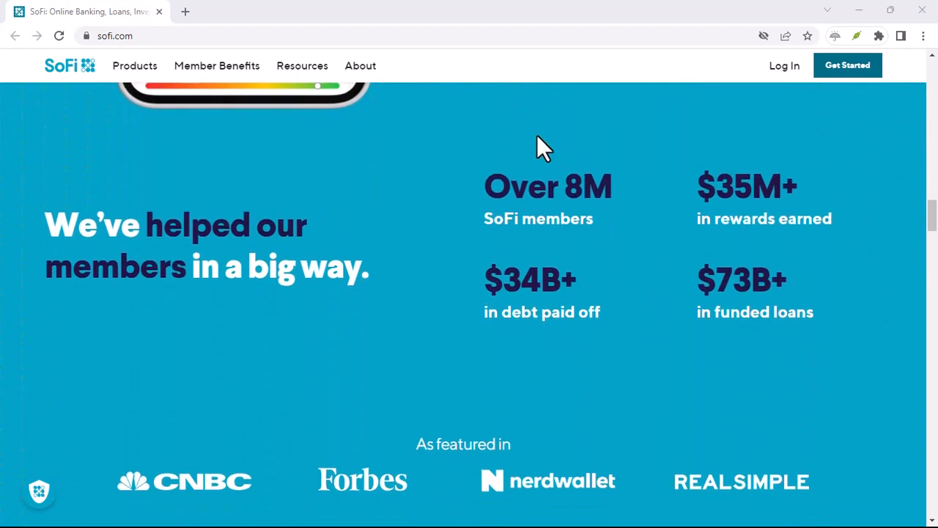
scroll(down, 3)
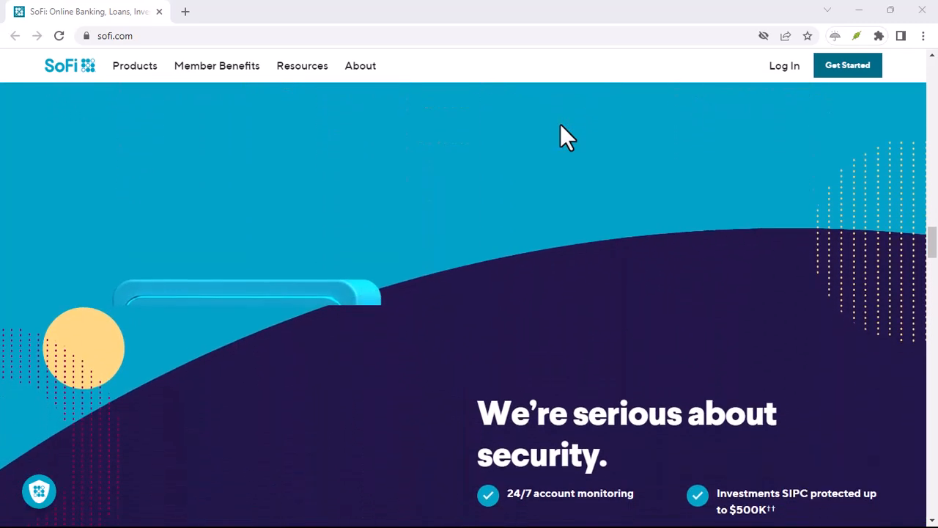
scroll(down, 3)
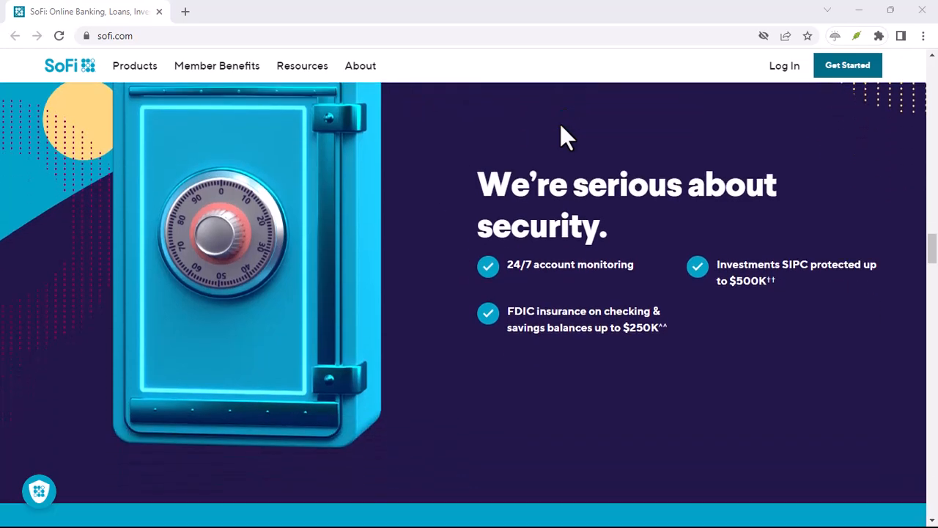
scroll(down, 3)
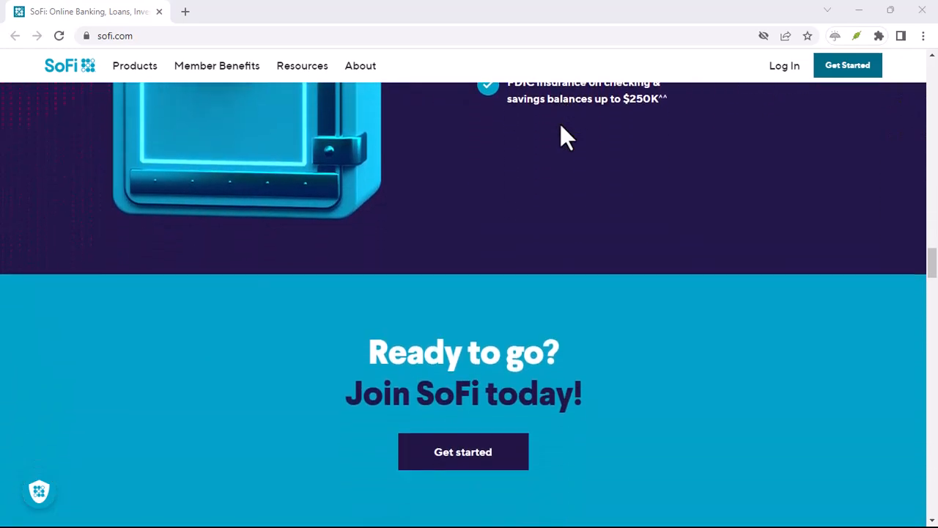
scroll(down, 3)
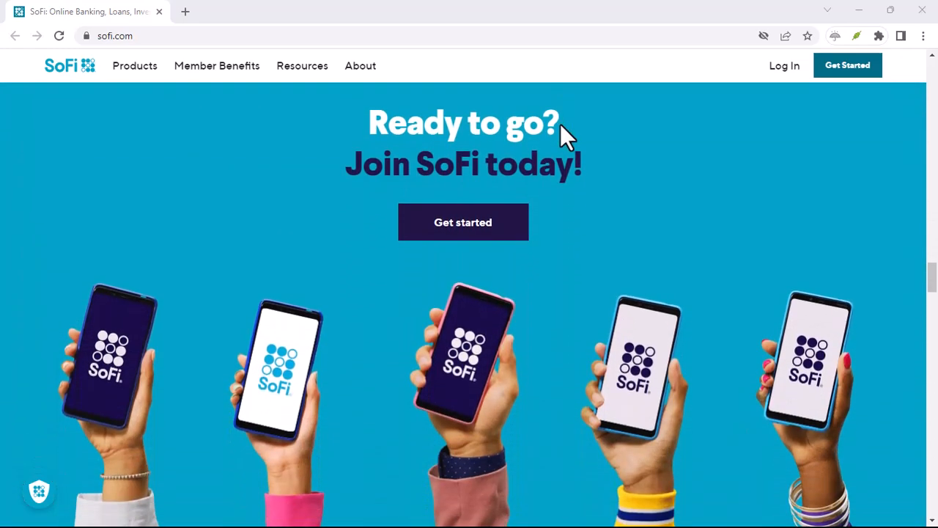
scroll(down, 3)
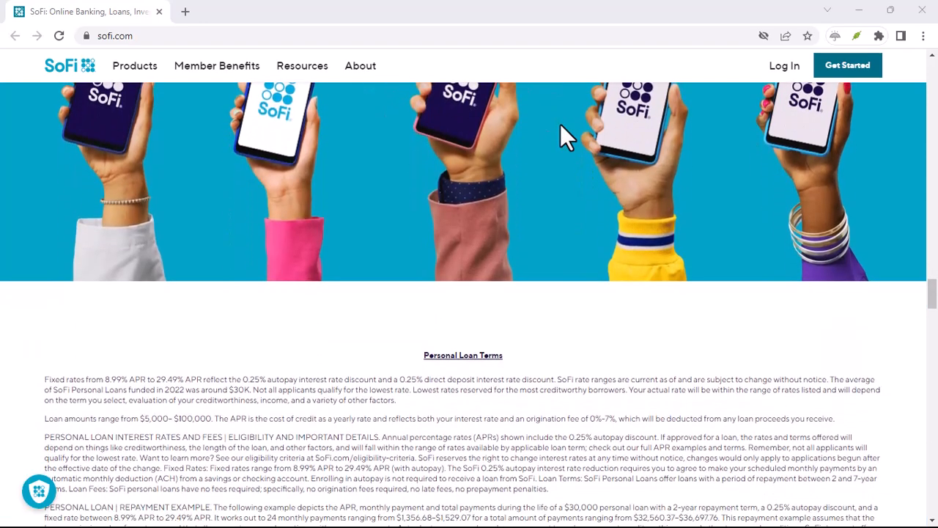
scroll(down, 3)
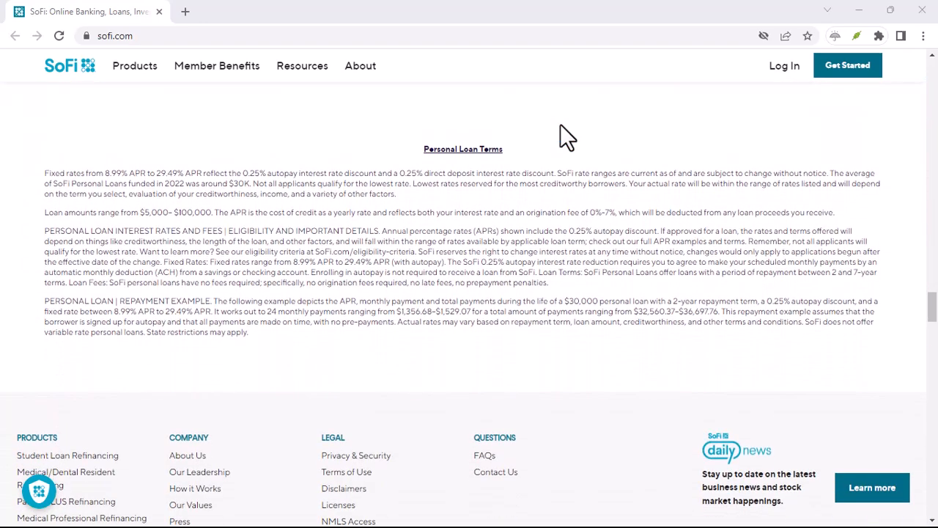
scroll(down, 3)
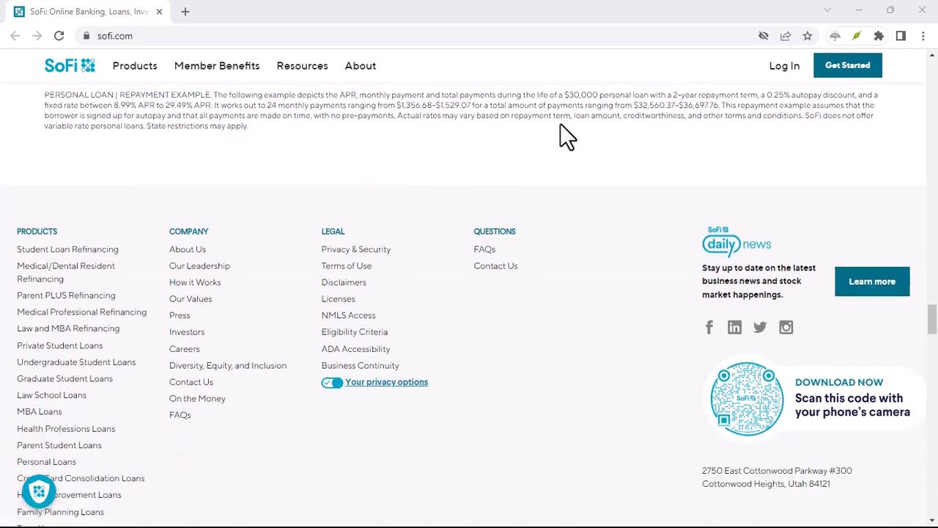
scroll(down, 3)
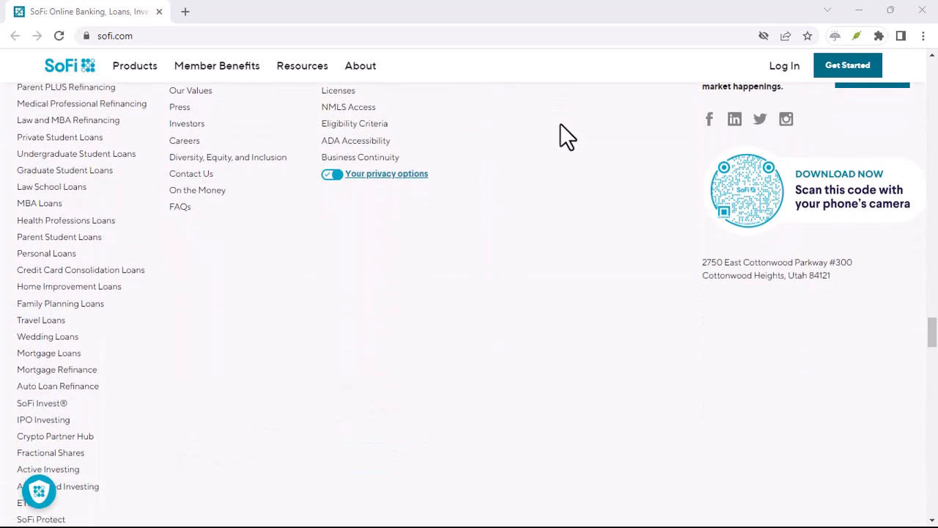
scroll(down, 3)
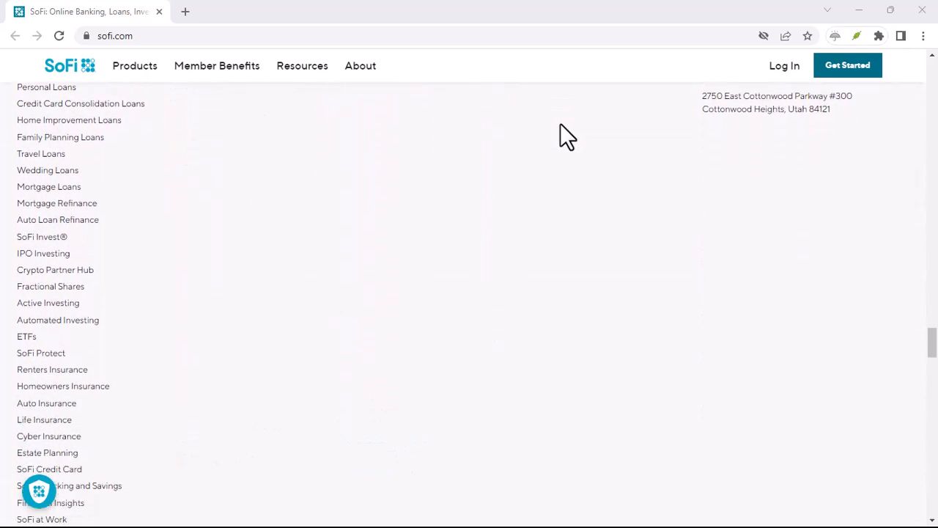
scroll(down, 3)
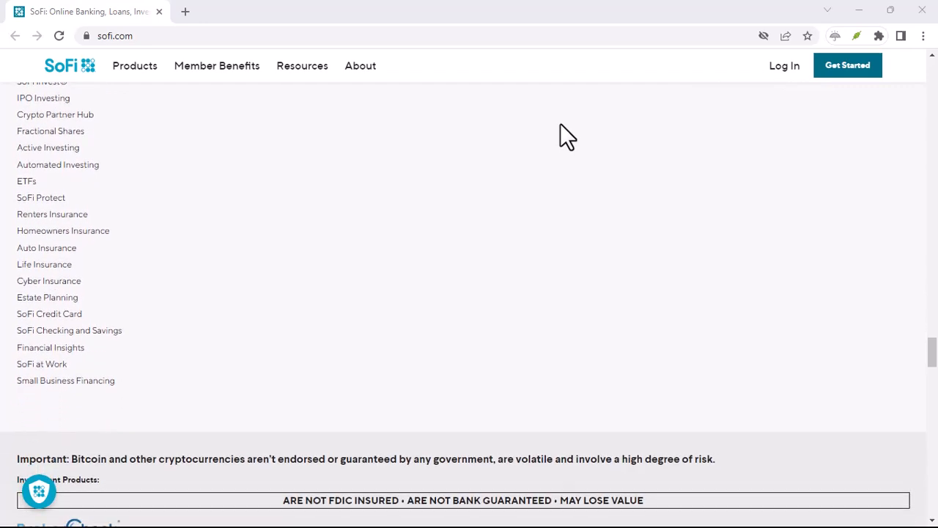
scroll(down, 3)
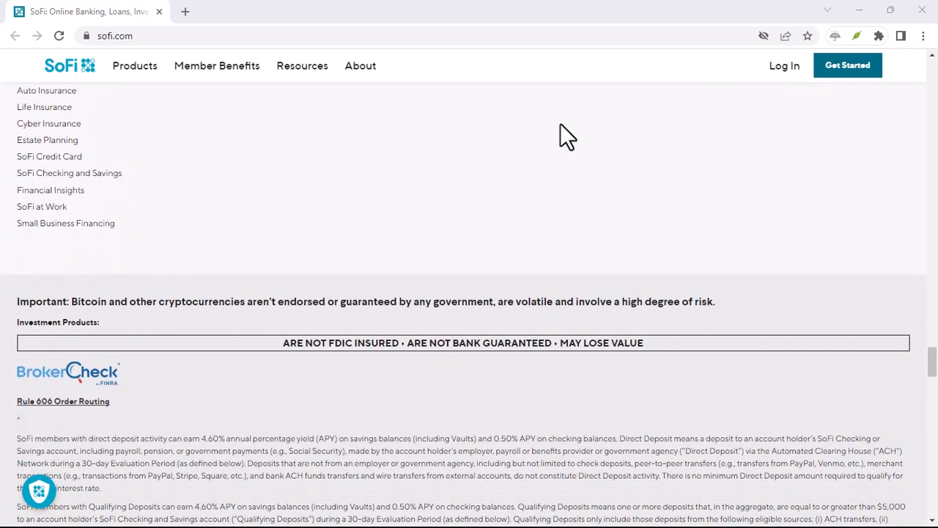
scroll(down, 3)
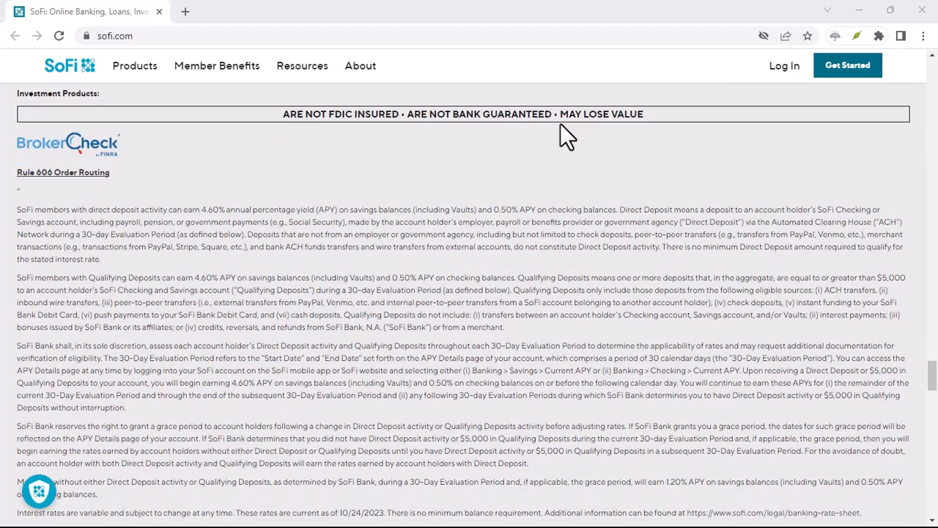
scroll(down, 3)
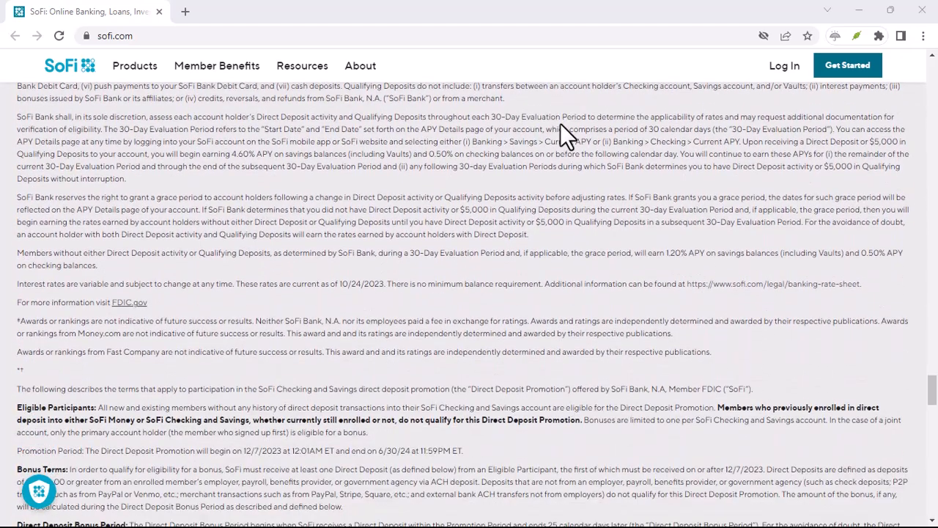
scroll(down, 3)
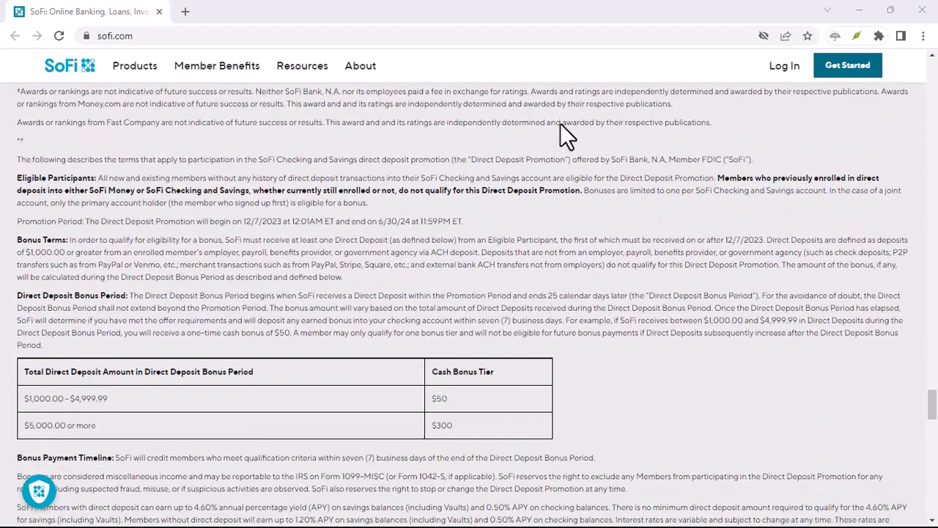
scroll(down, 3)
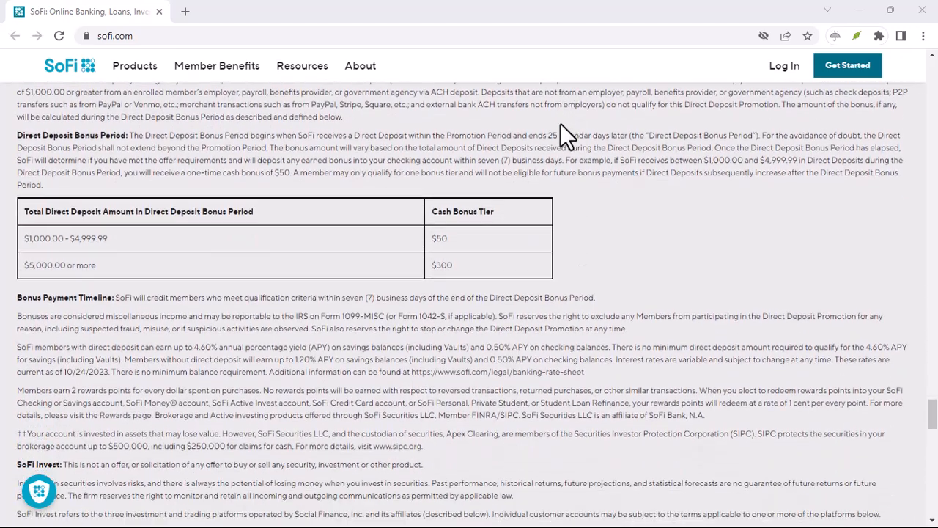
scroll(down, 3)
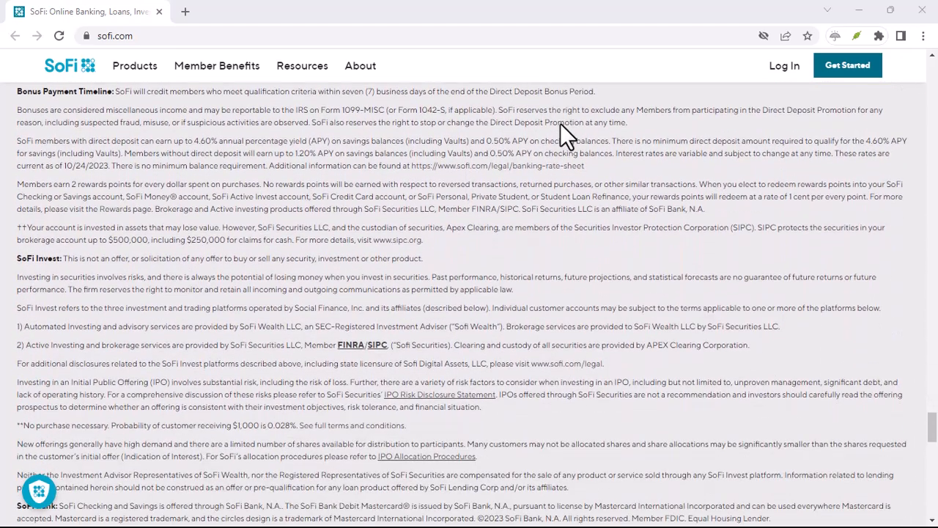
scroll(down, 3)
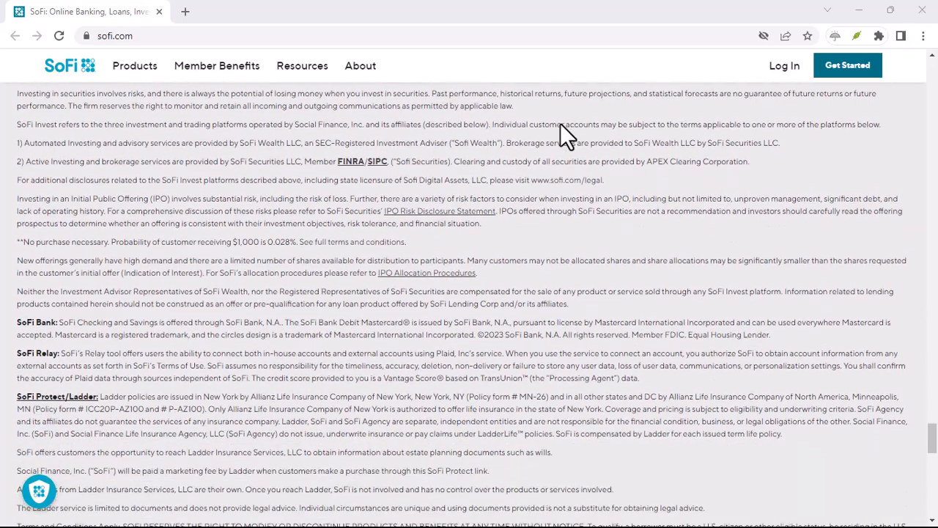
scroll(down, 3)
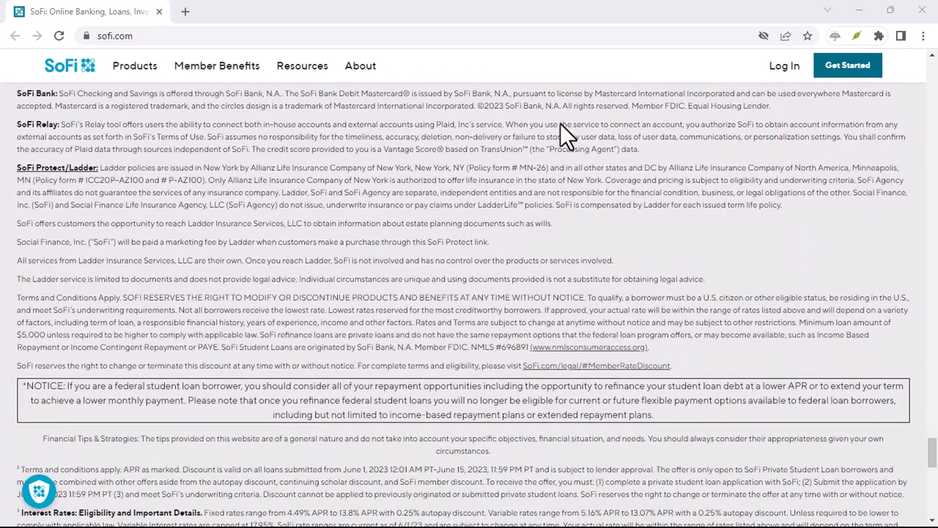
scroll(down, 3)
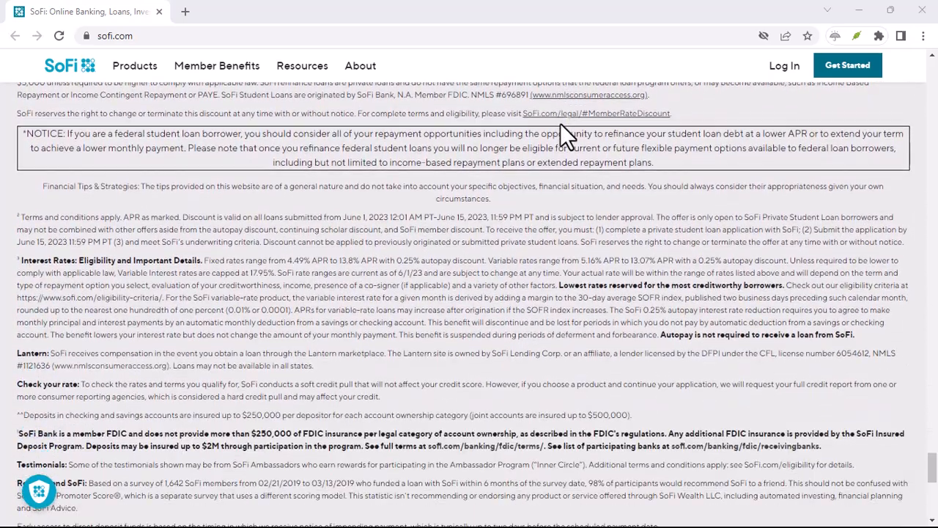
scroll(down, 3)
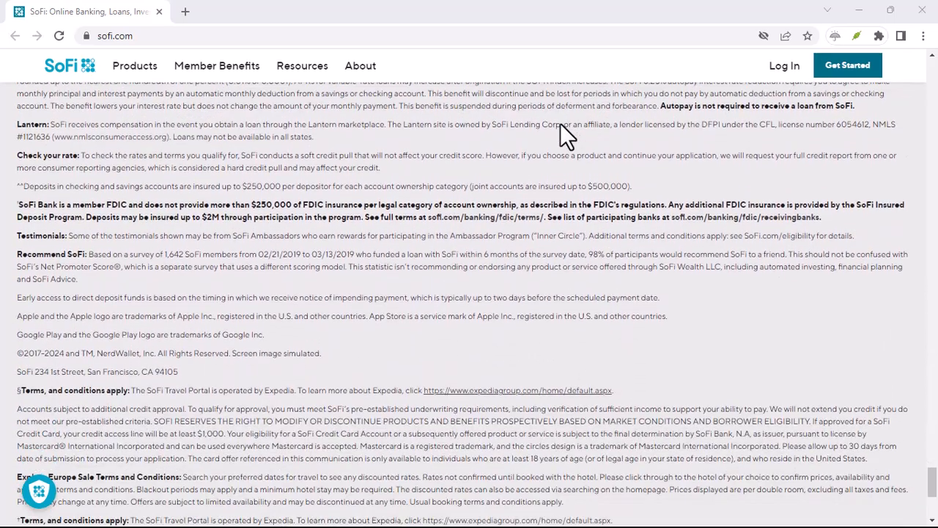
scroll(down, 3)
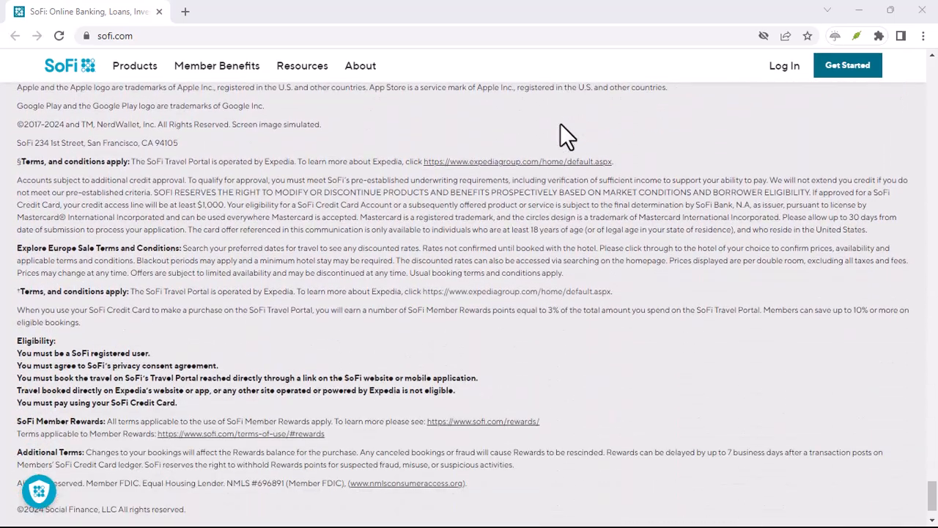
scroll(down, 3)
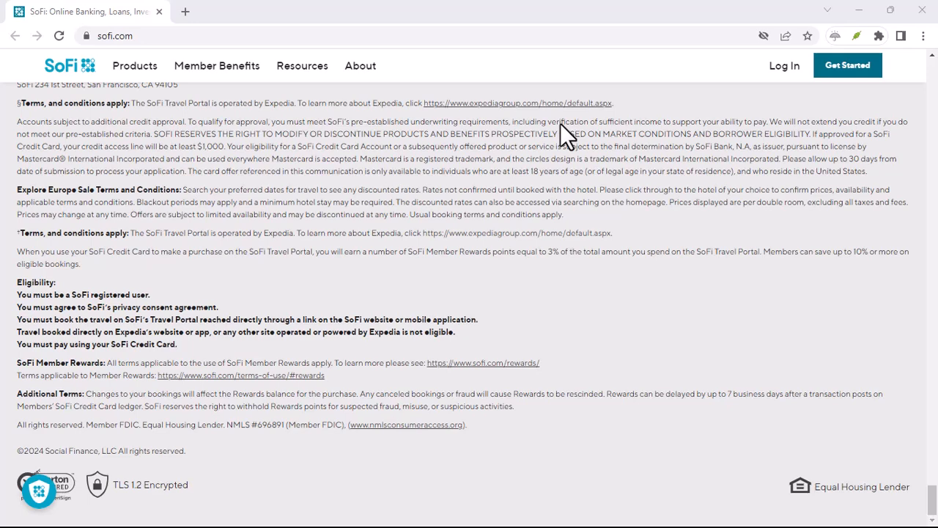
scroll(up, 3)
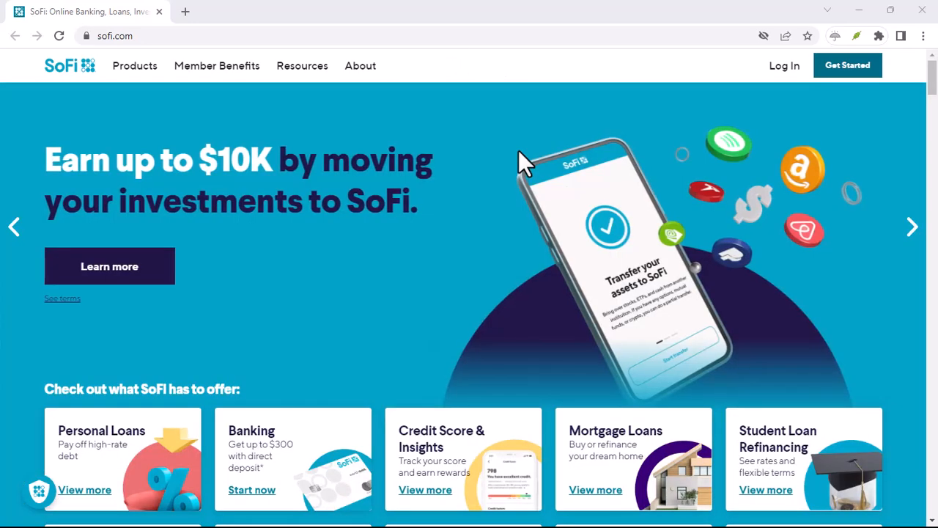
scroll(down, 3)
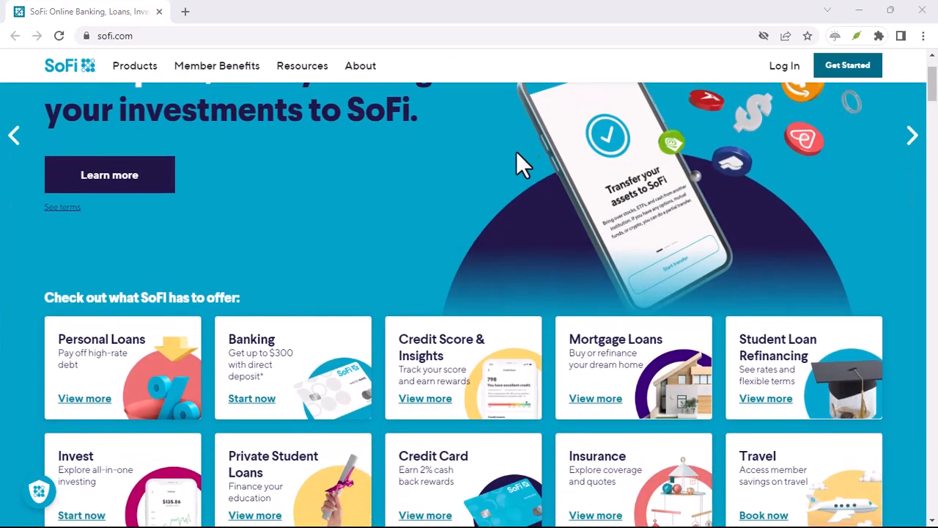
scroll(down, 3)
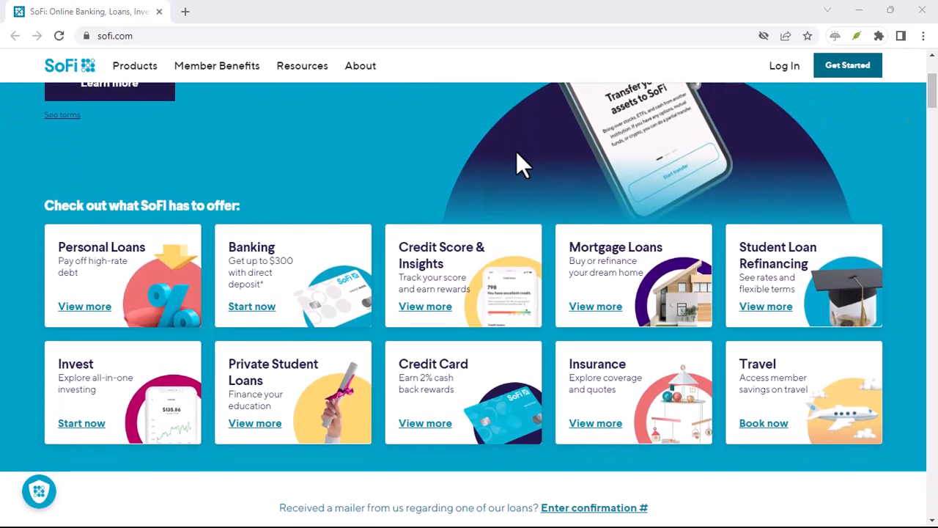
scroll(down, 3)
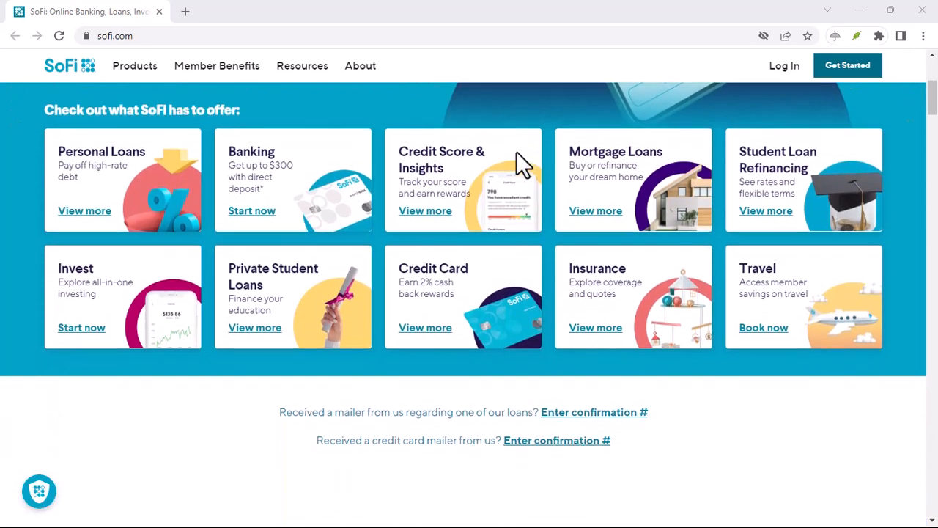
scroll(down, 3)
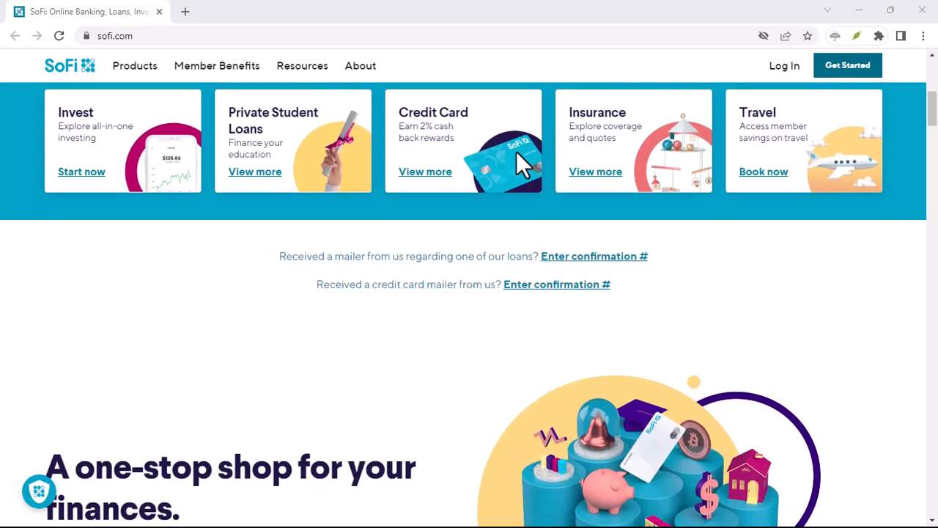
scroll(down, 3)
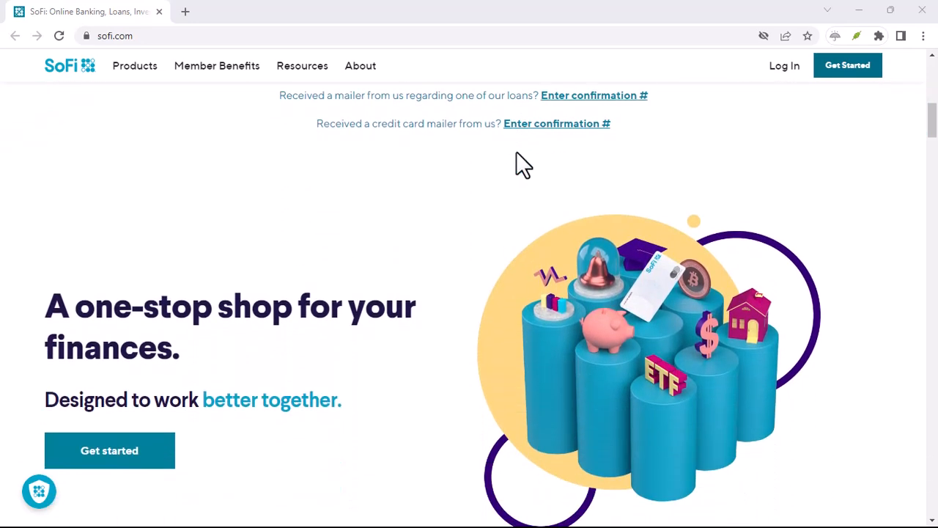
scroll(down, 3)
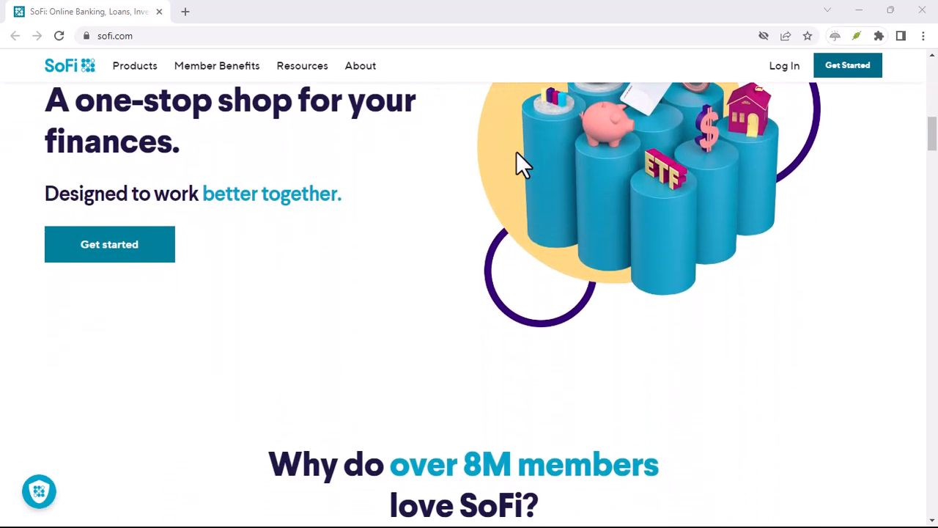
scroll(down, 3)
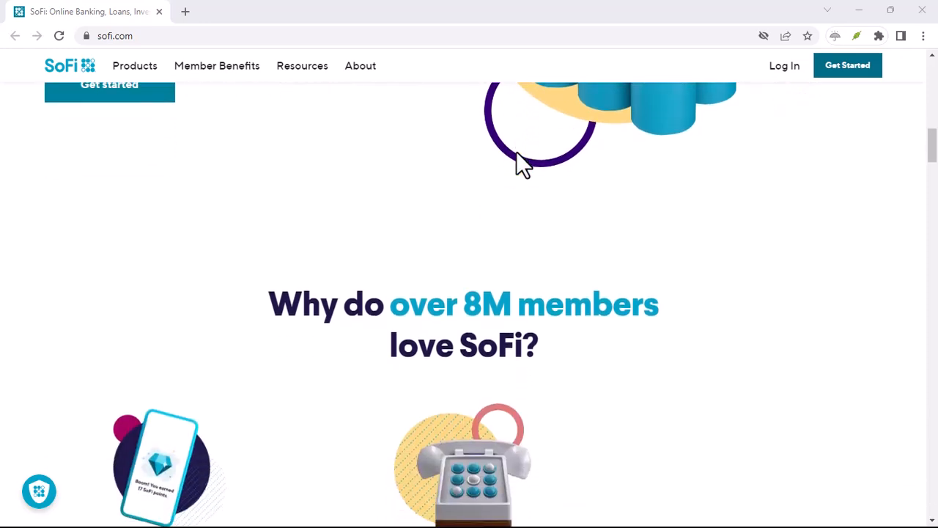
scroll(down, 3)
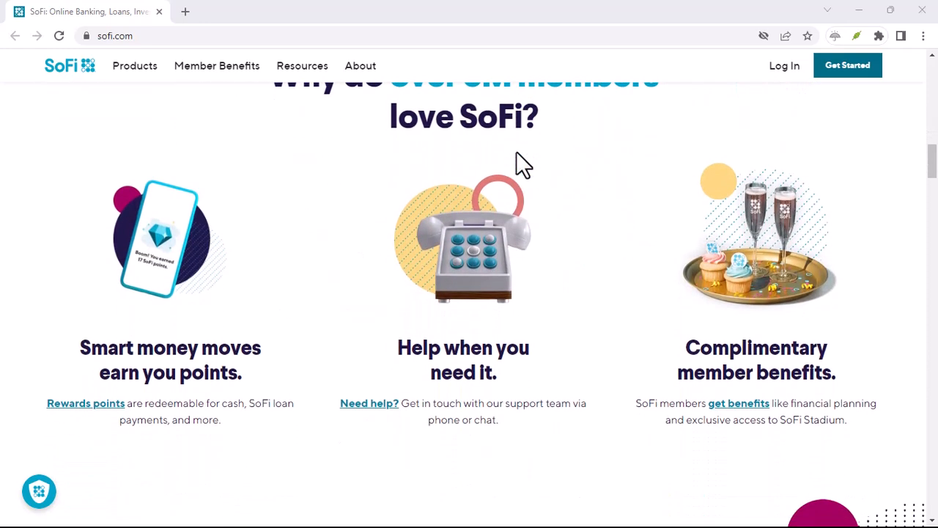
scroll(down, 3)
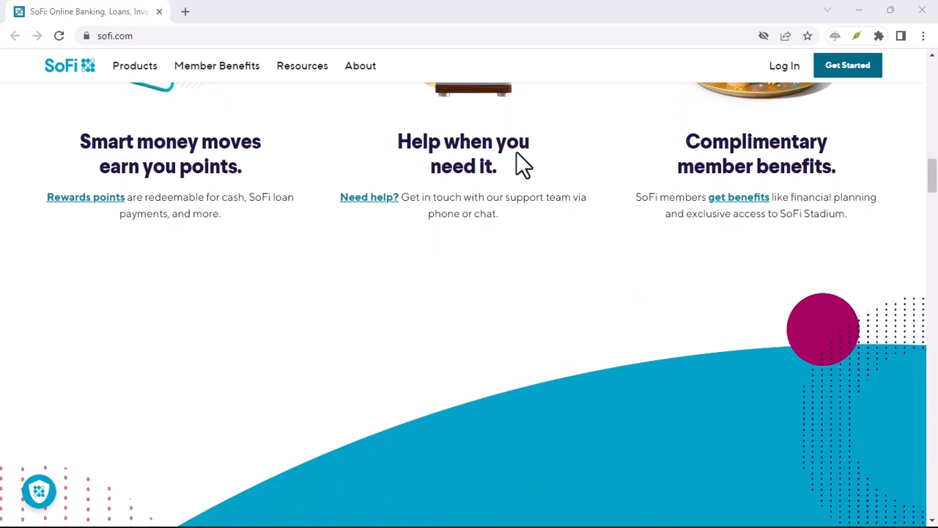
scroll(down, 3)
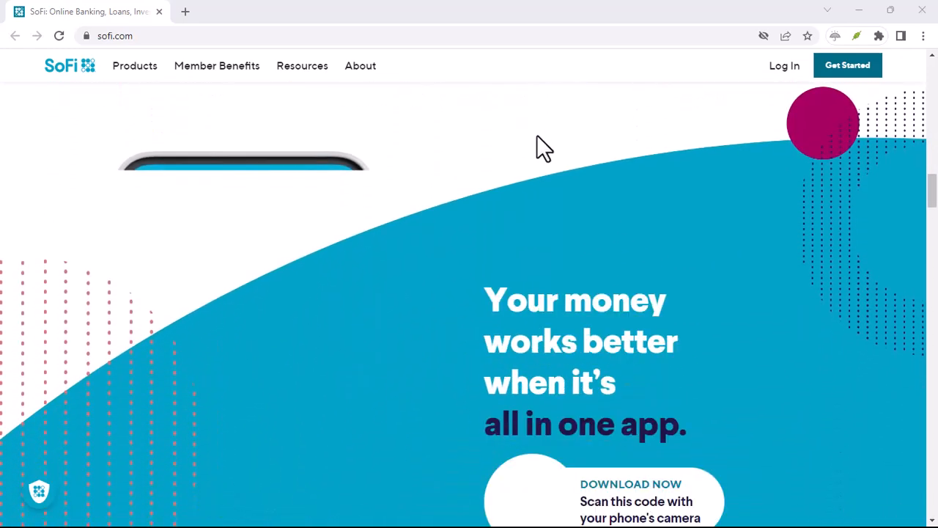
scroll(down, 3)
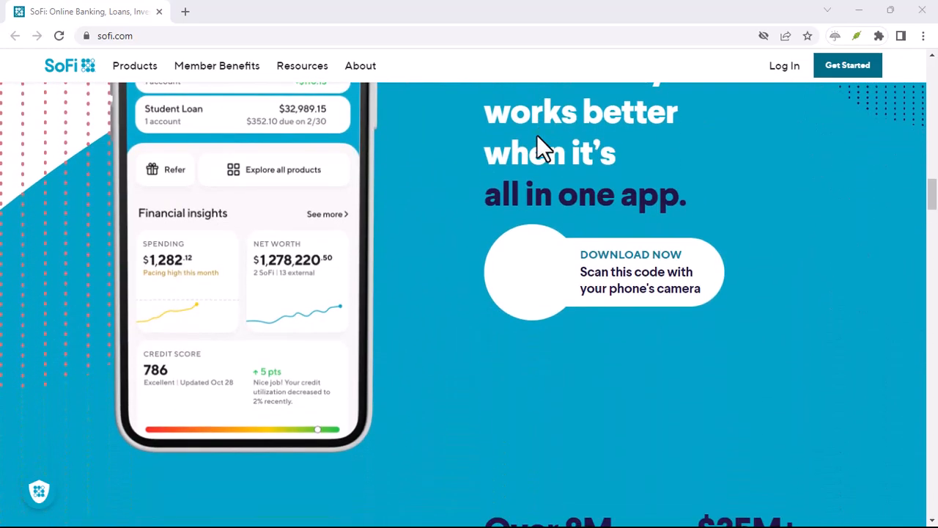
scroll(down, 3)
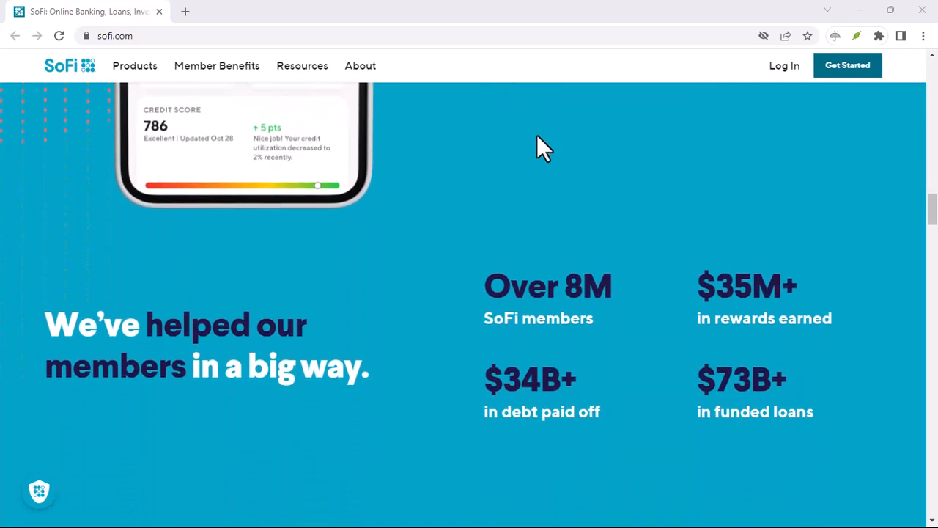
scroll(down, 3)
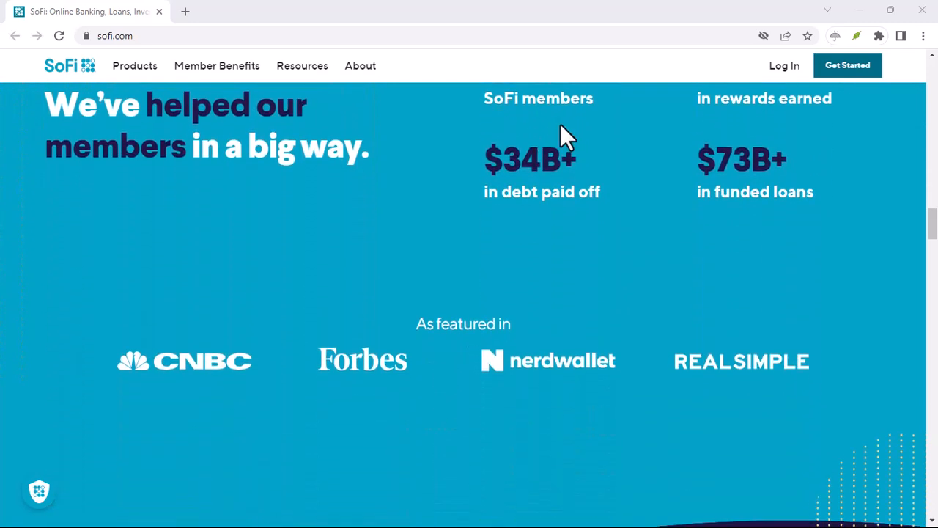
scroll(down, 3)
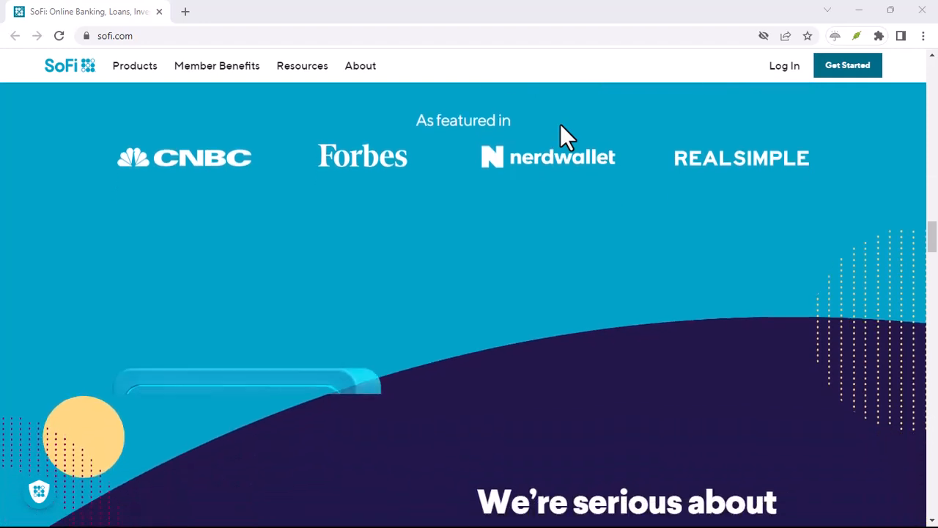
scroll(down, 3)
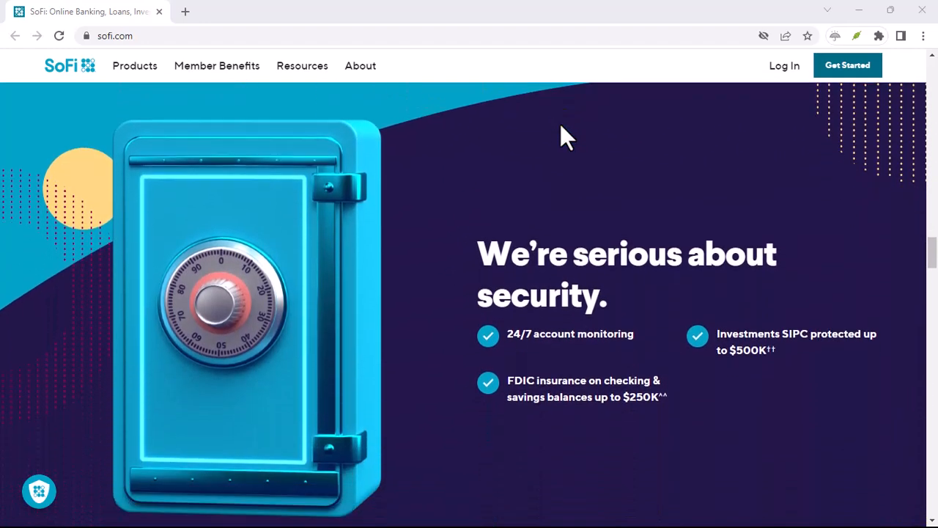
scroll(down, 3)
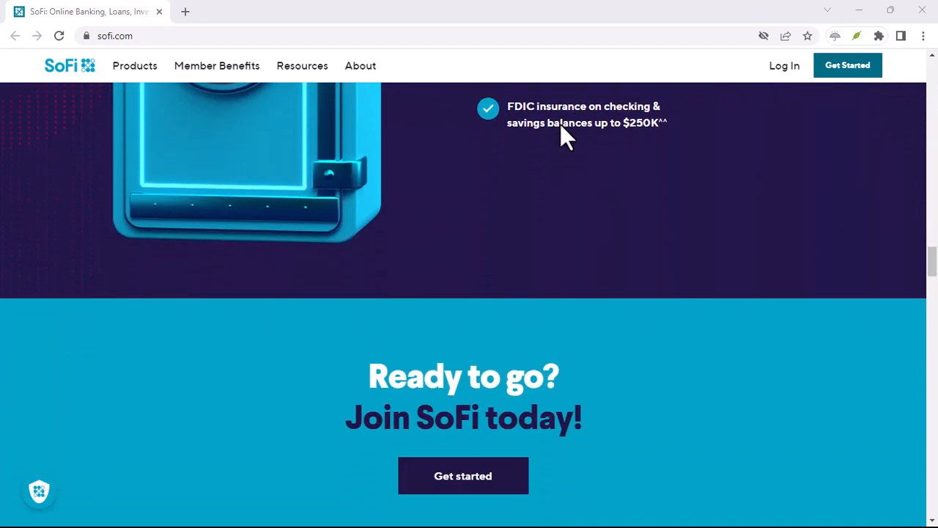